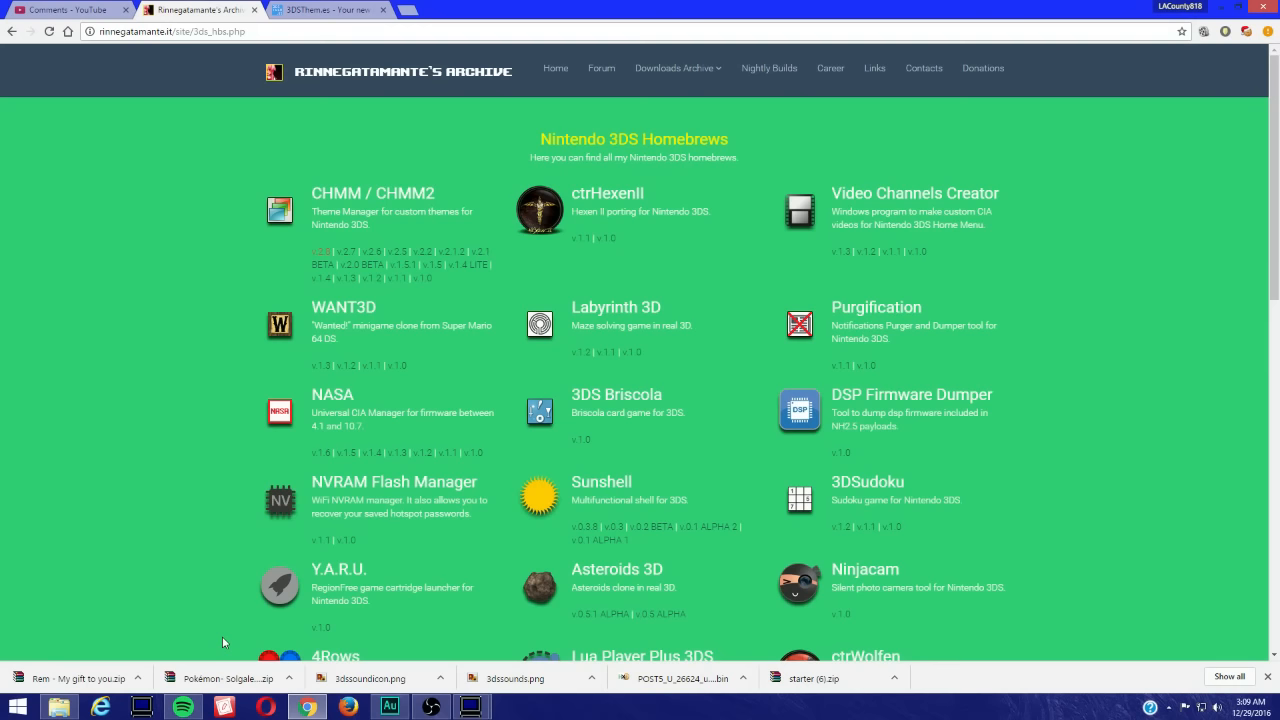
mouse_move(4, 336)
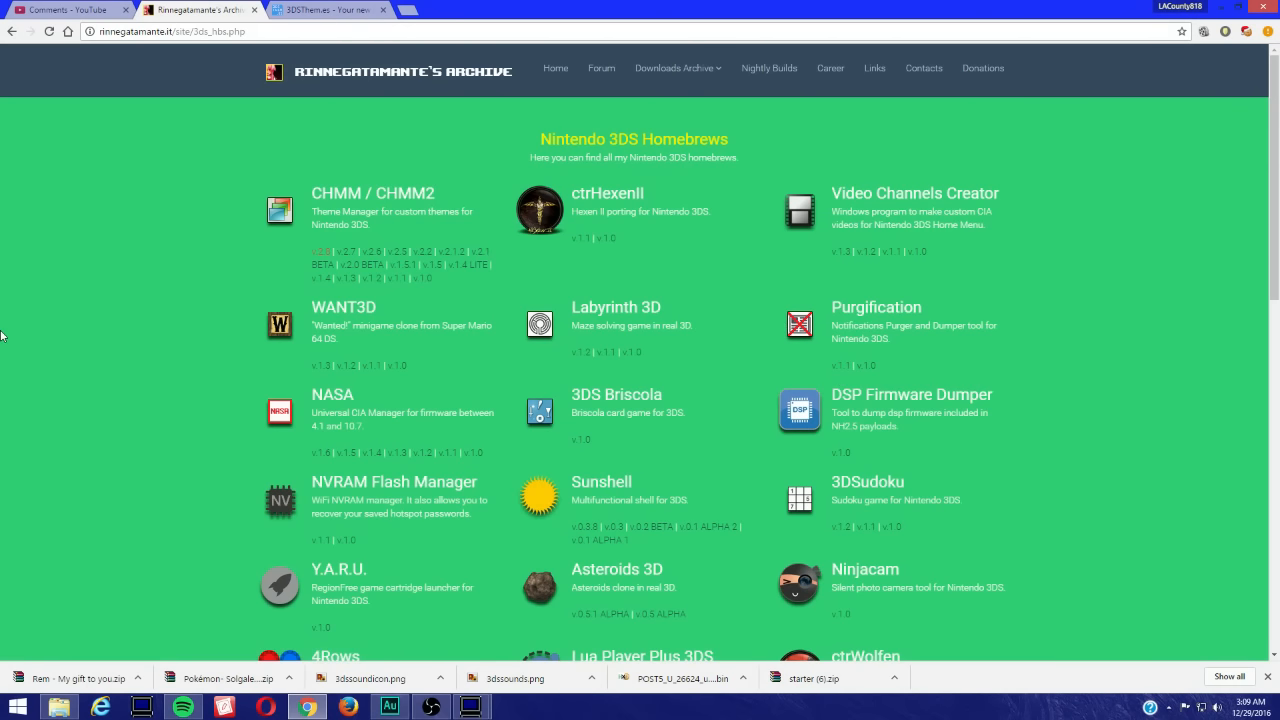
mouse_move(292, 340)
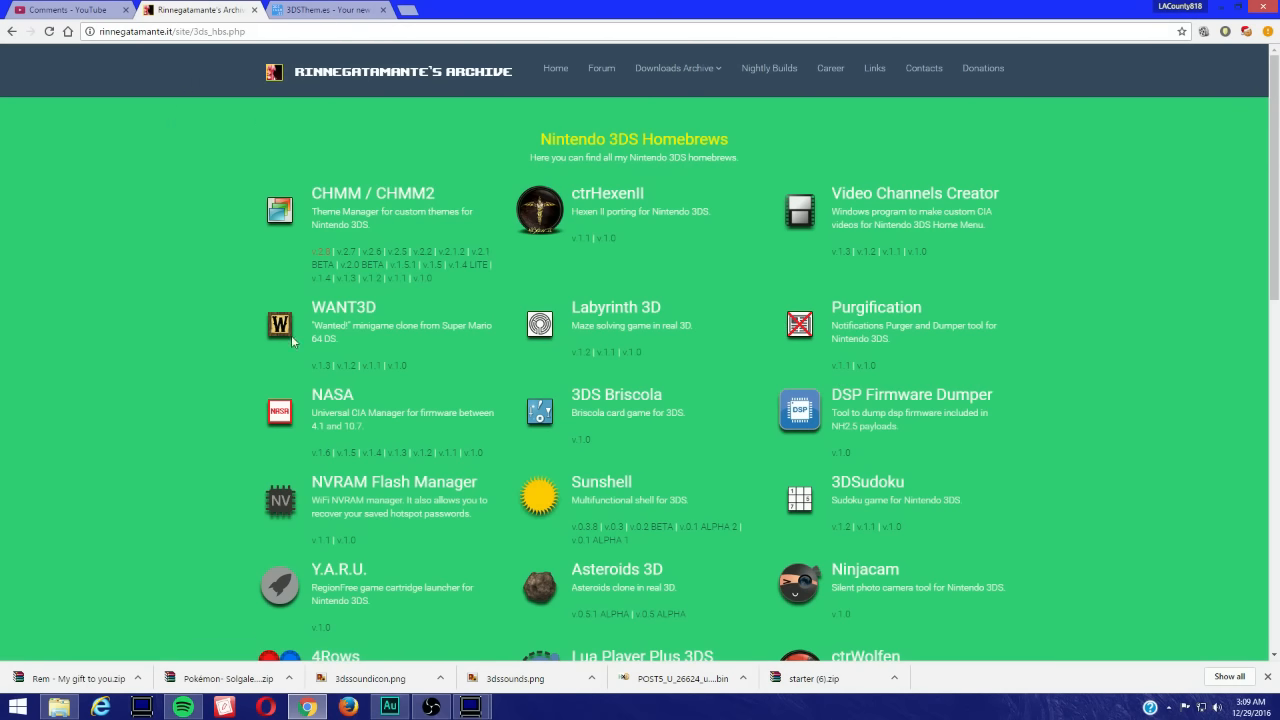
Navigate into the SD card's 3ds folder and then its CHMM2 folder
scroll("down", 3)
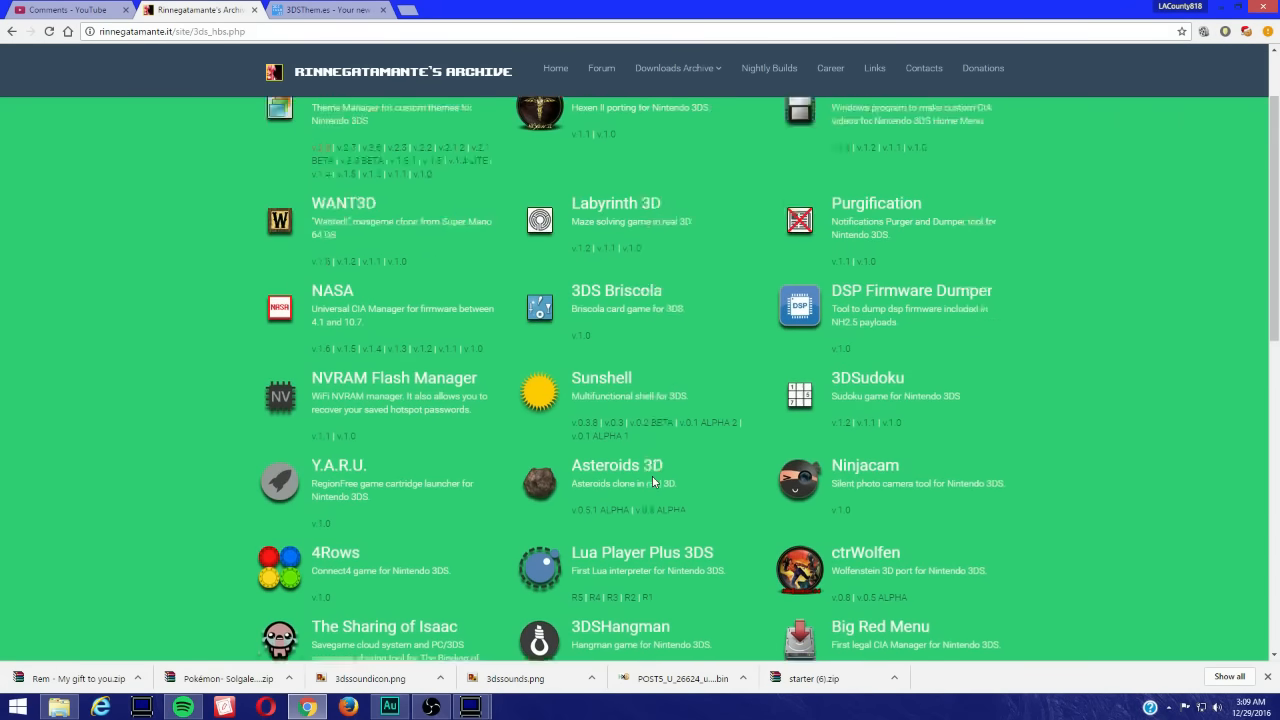
scroll("up", 3)
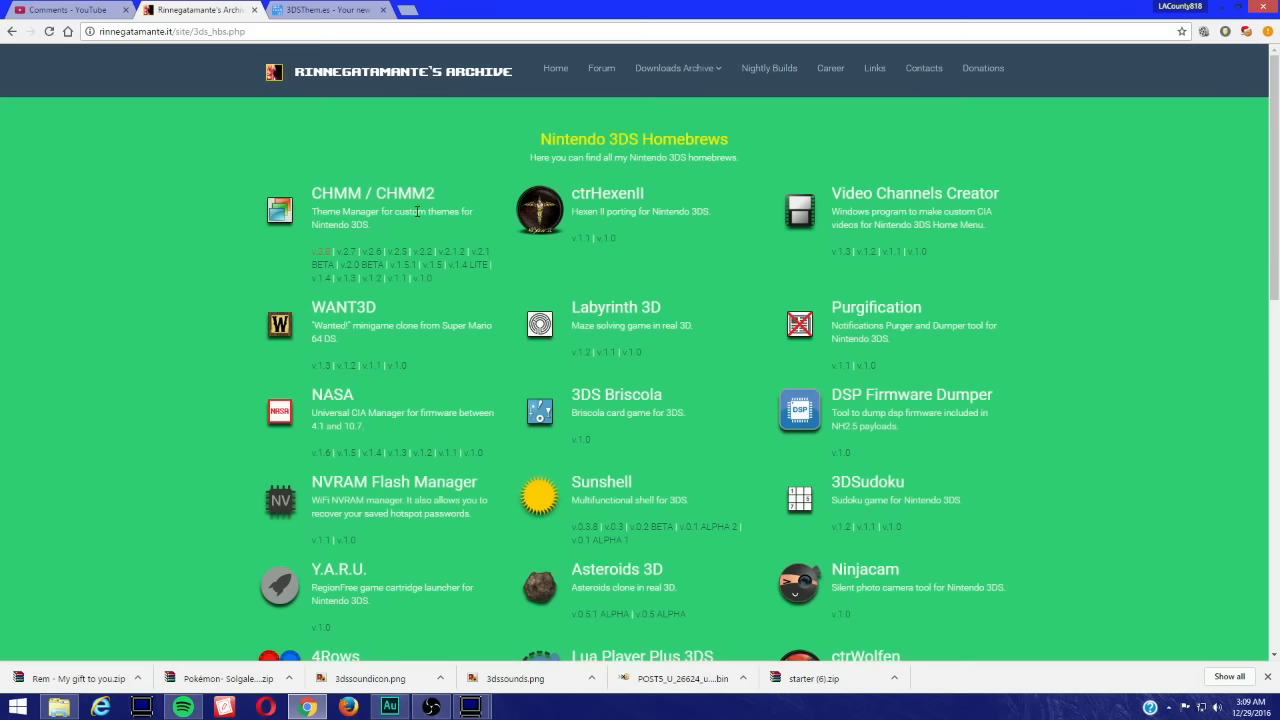
mouse_move(310, 256)
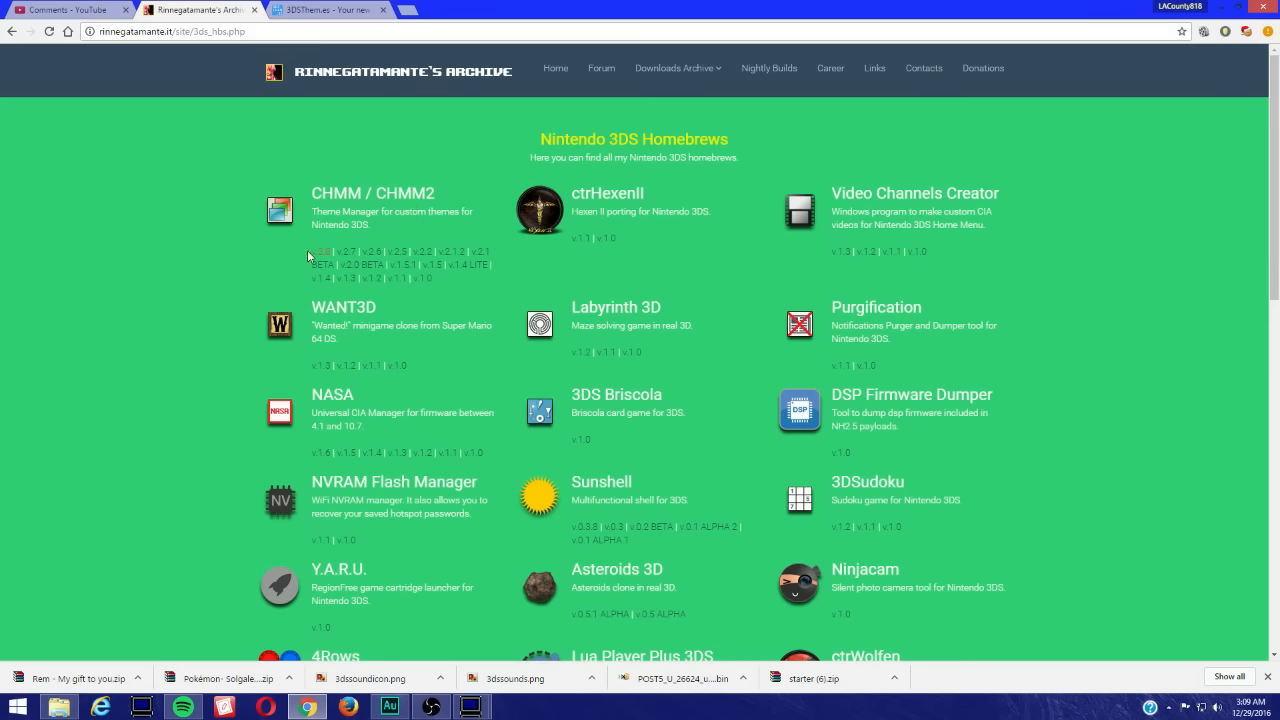
mouse_move(144, 320)
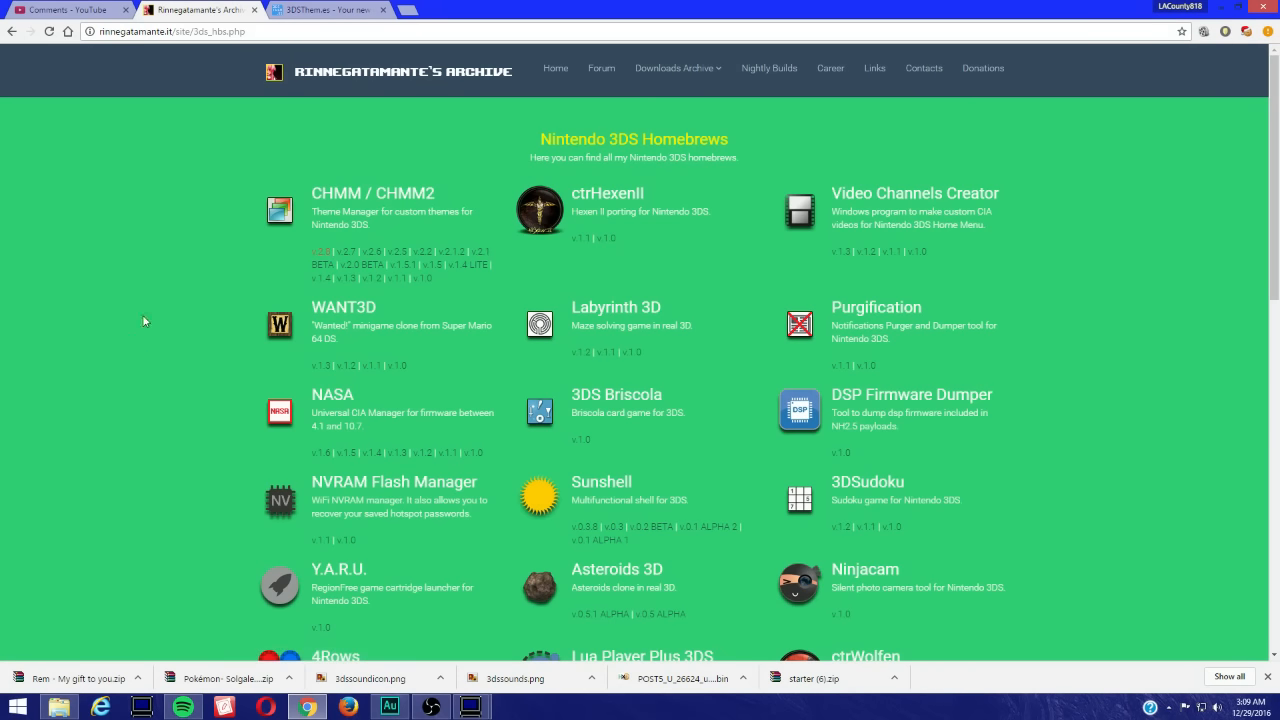
mouse_move(396, 198)
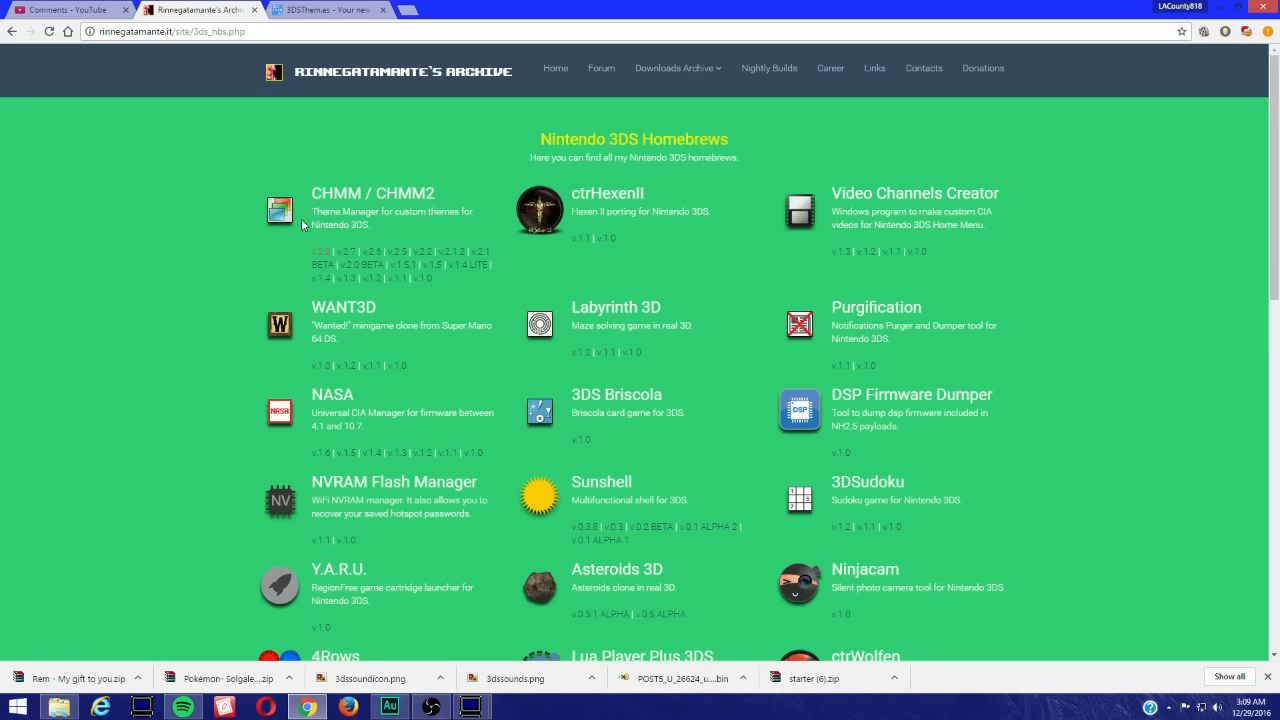
mouse_move(304, 224)
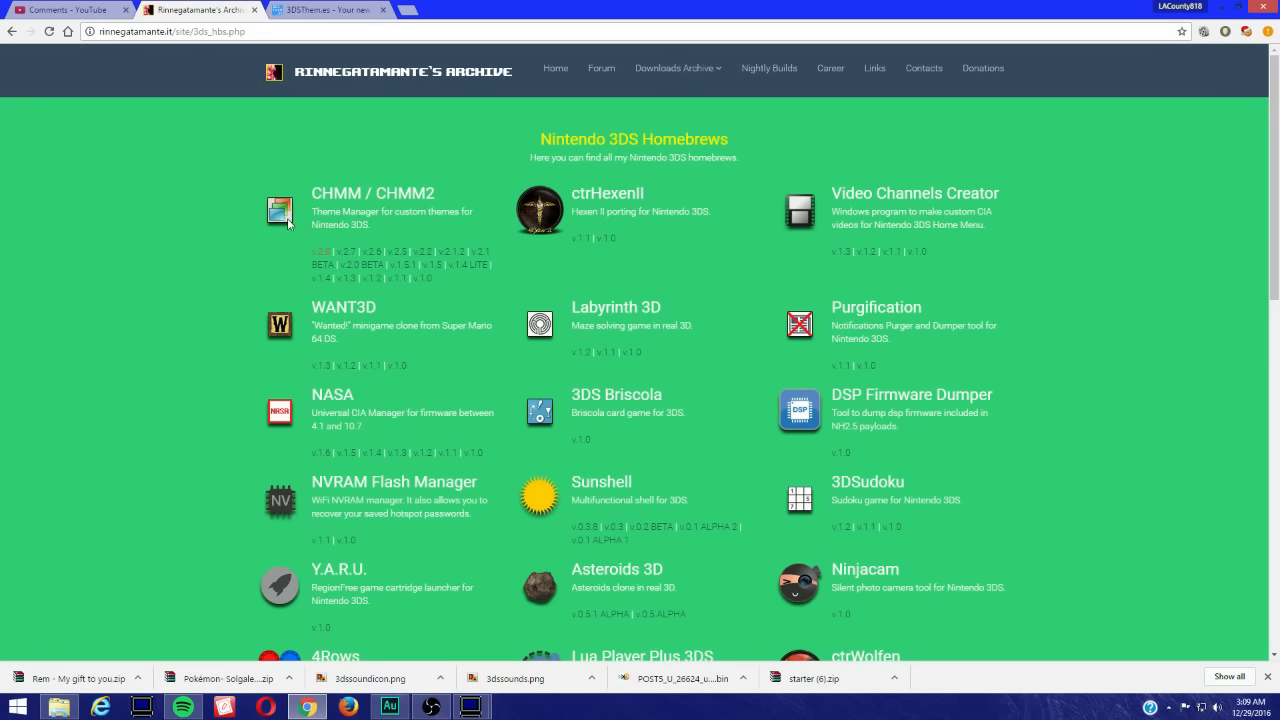
mouse_move(276, 284)
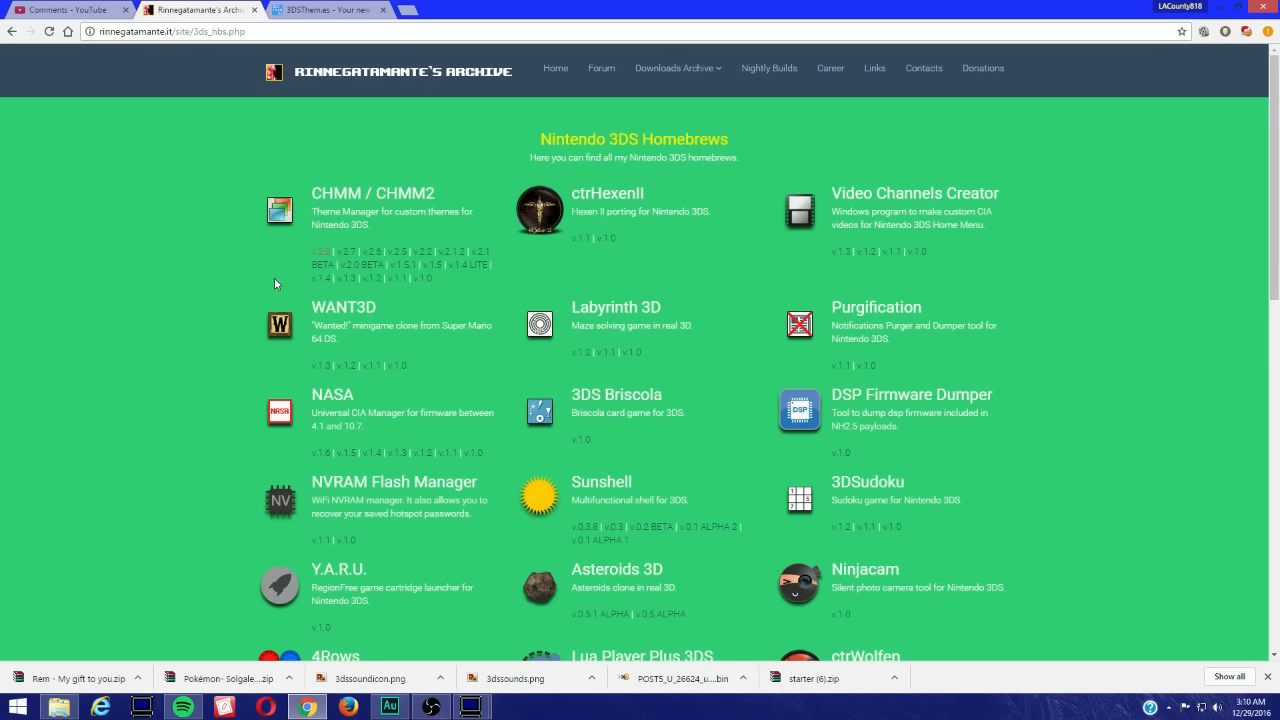
mouse_move(248, 292)
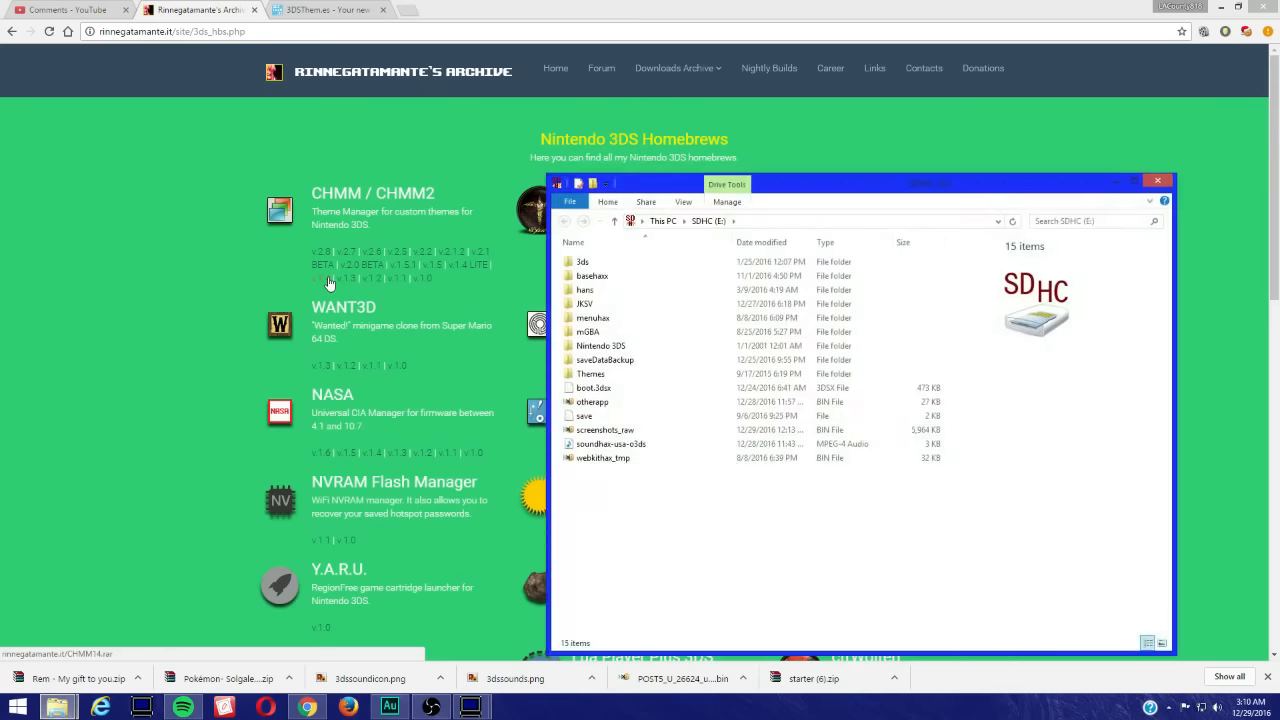
mouse_move(644, 276)
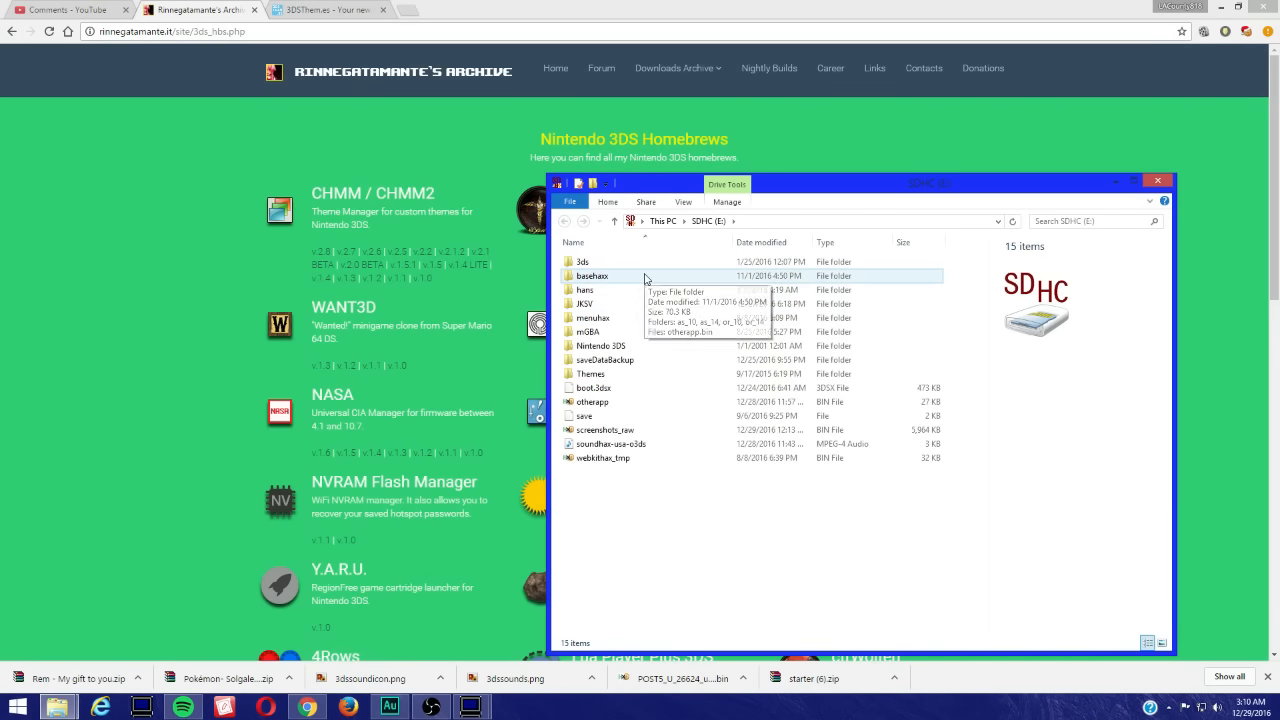
double_click(592, 276)
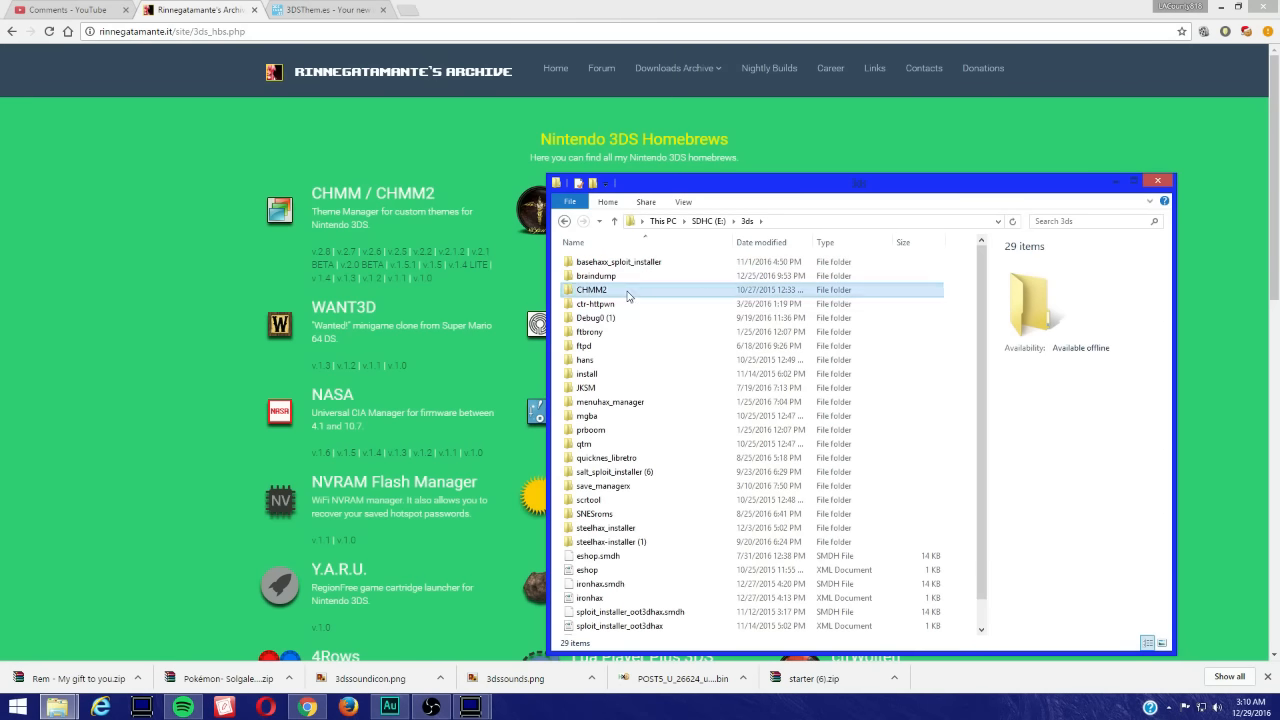
double_click(592, 288)
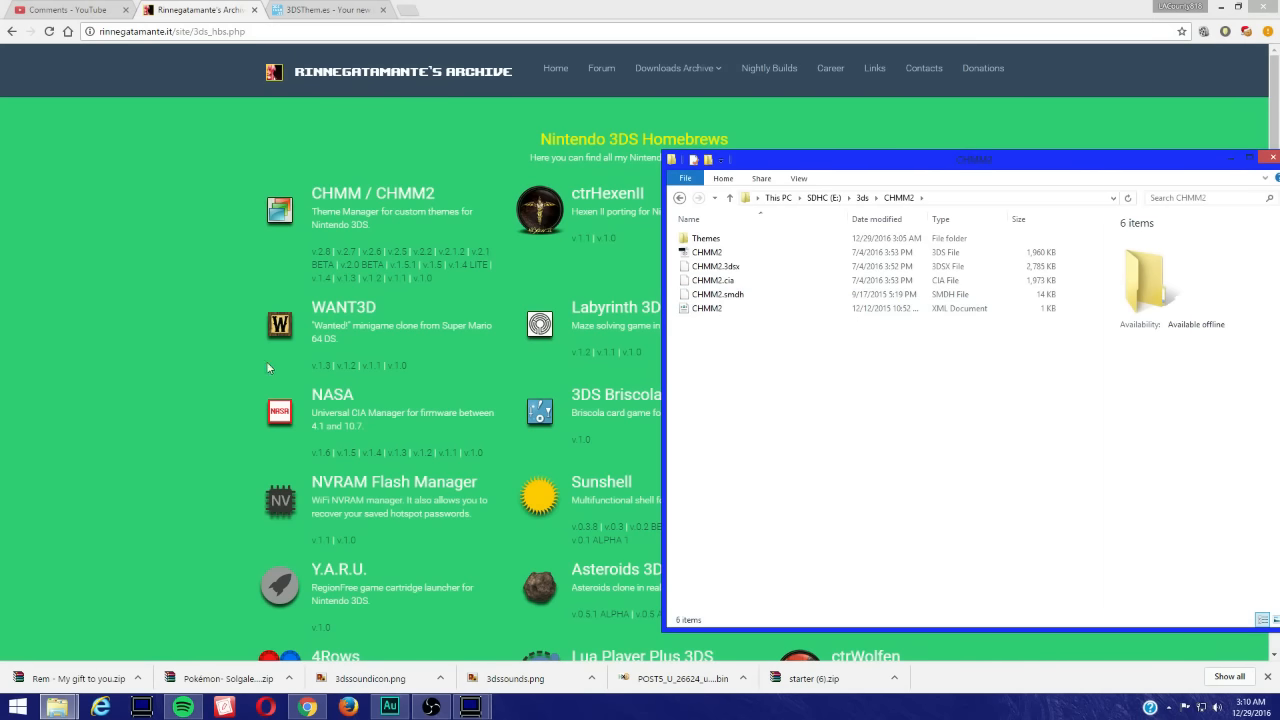
mouse_move(184, 278)
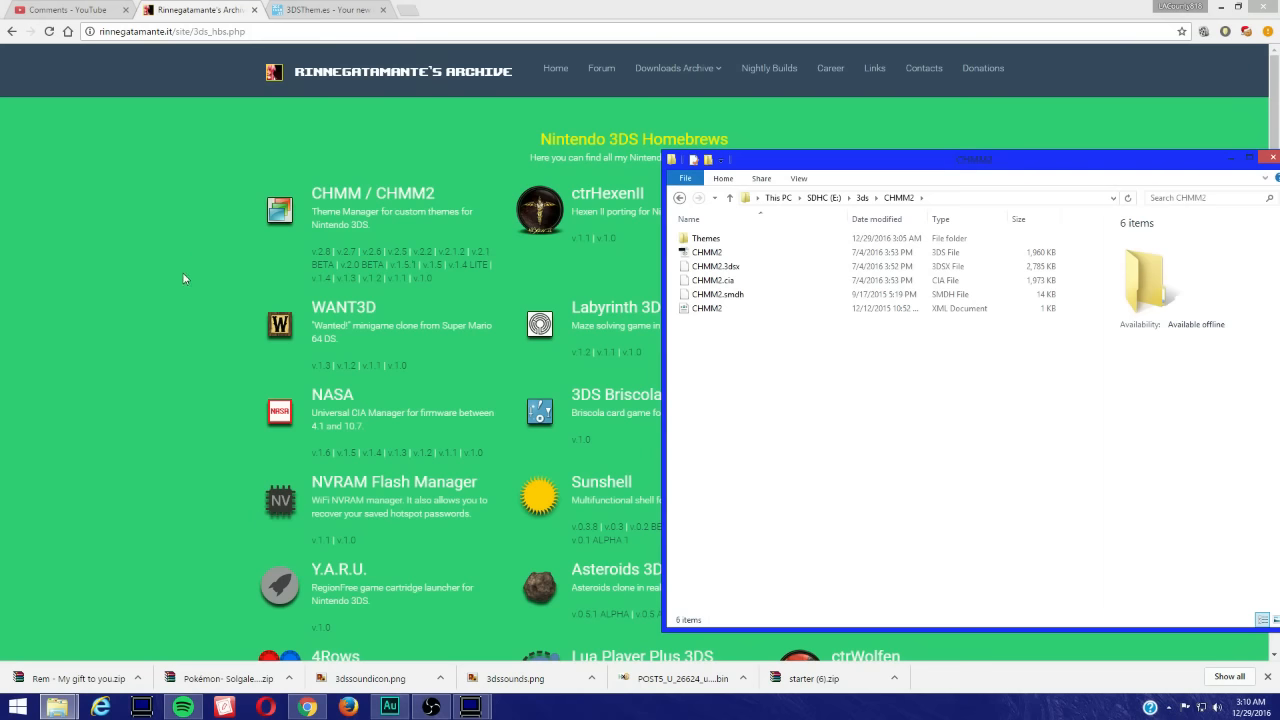
mouse_move(210, 300)
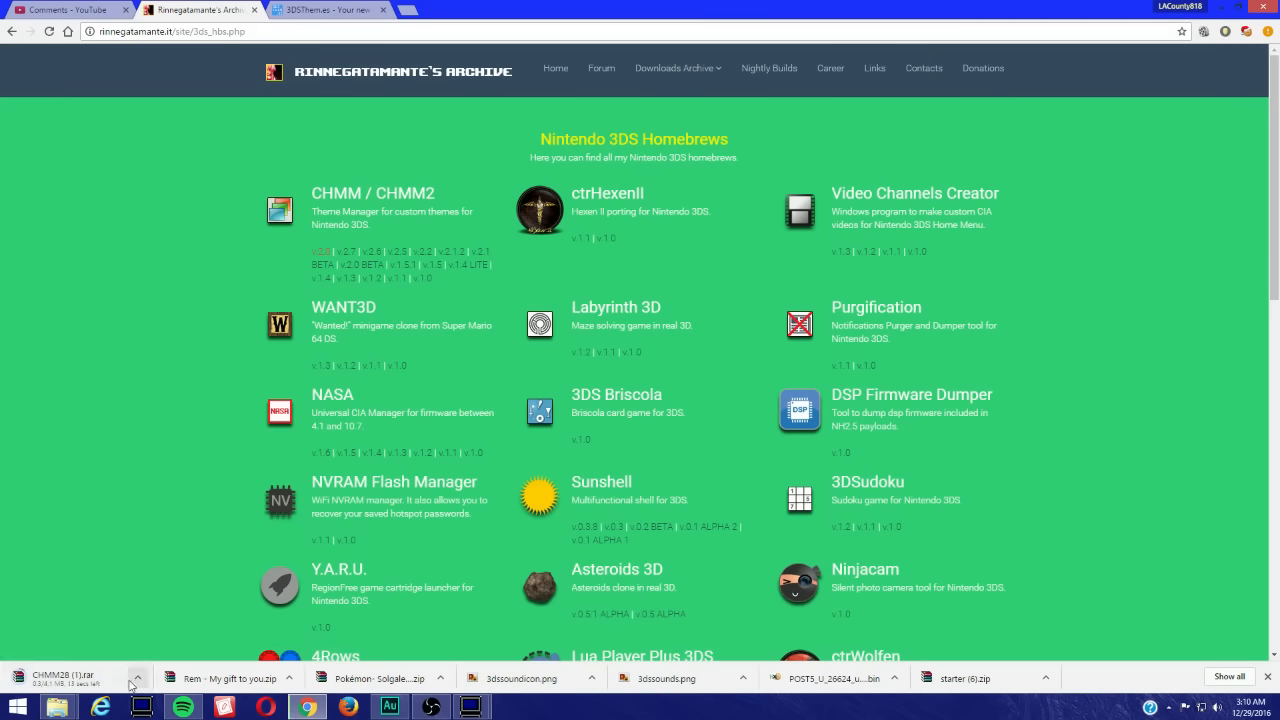
mouse_move(164, 638)
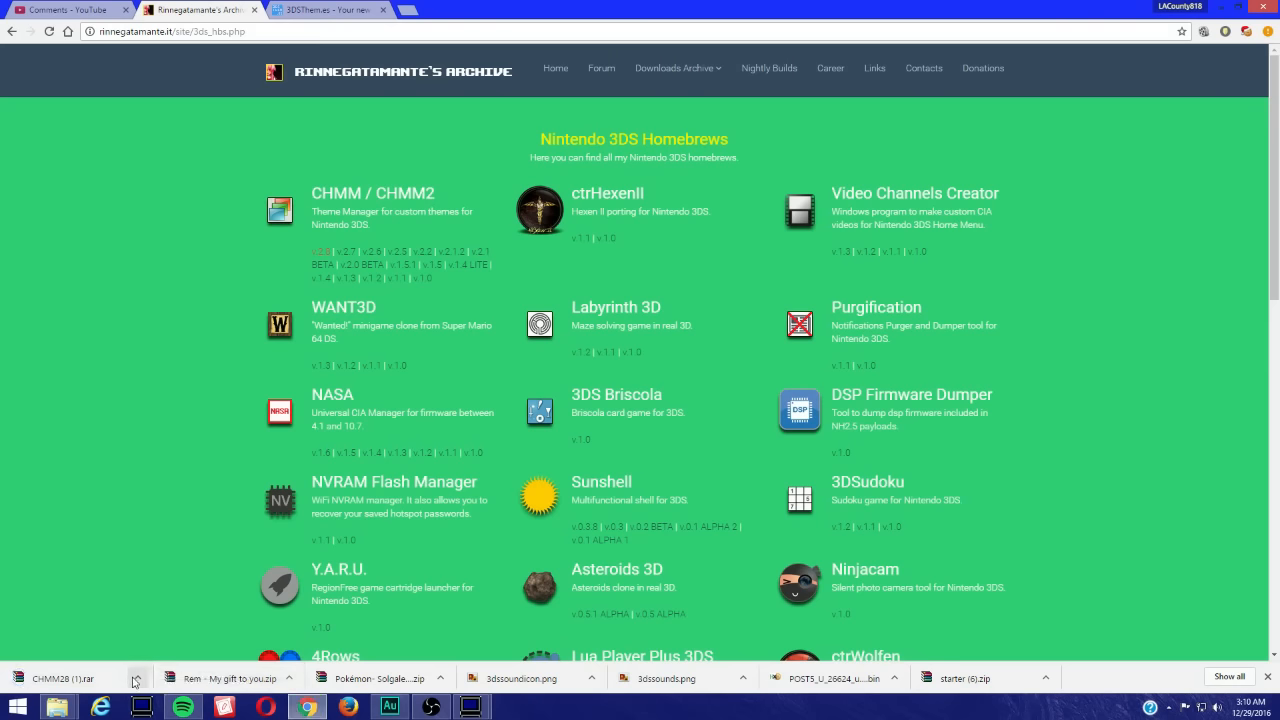
mouse_move(168, 640)
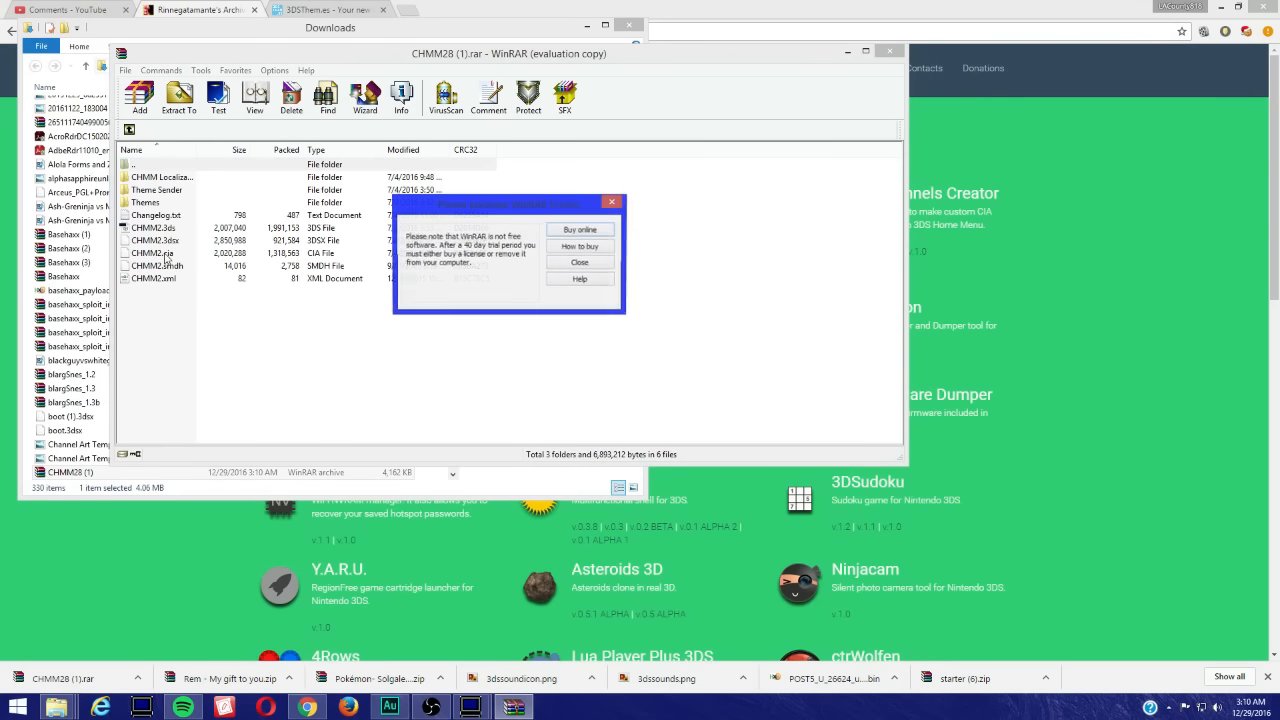
Dismiss WinRAR's evaluation reminder so the CHMM2B archive contents show
left_click(578, 262)
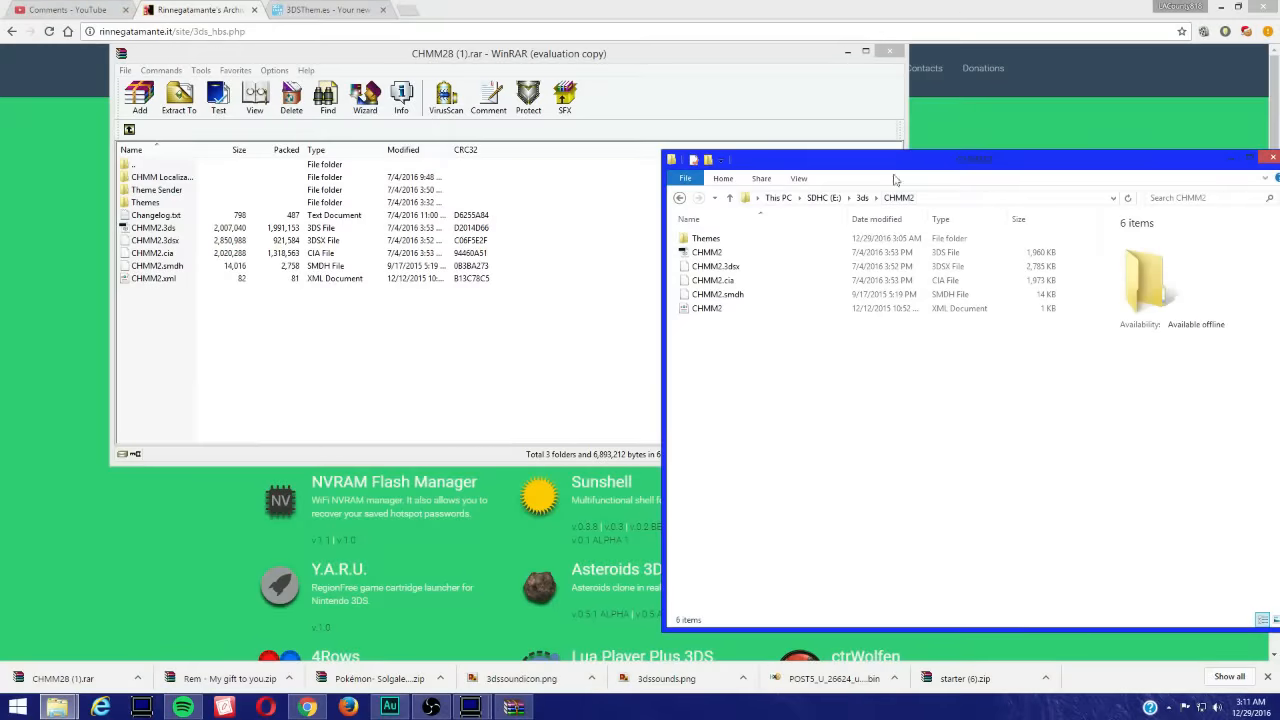
mouse_move(1004, 168)
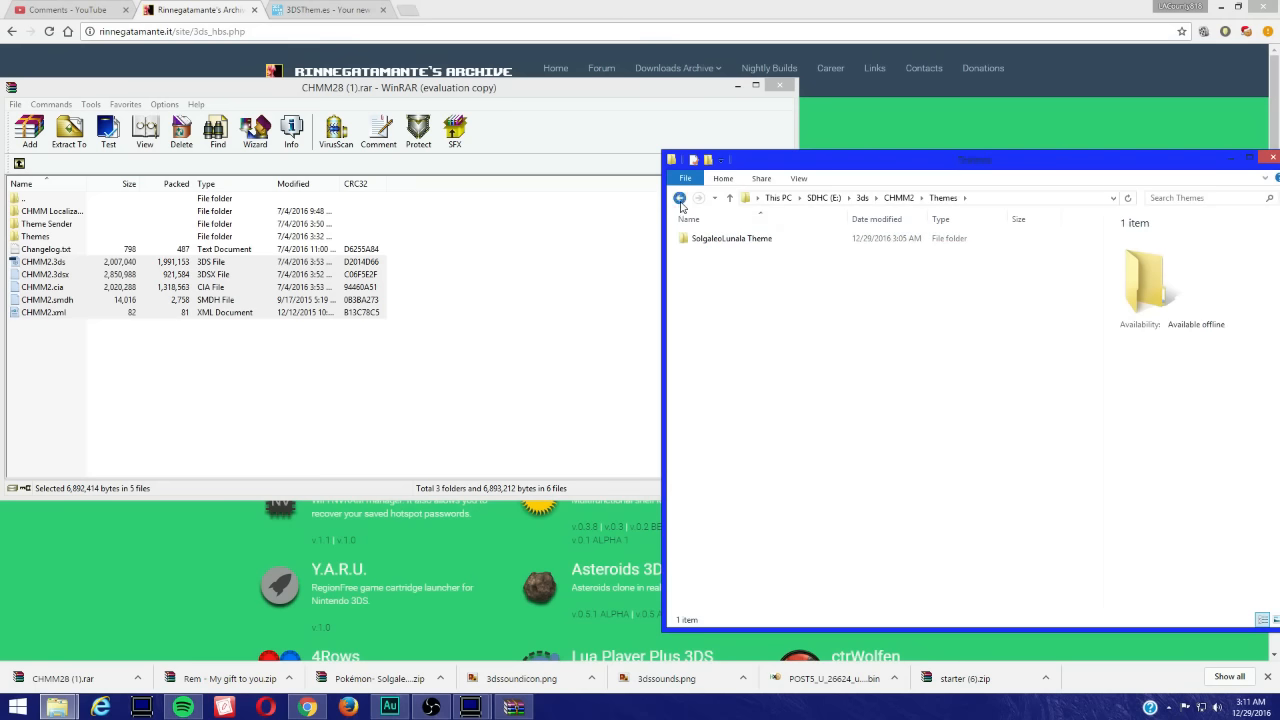
left_click(680, 198)
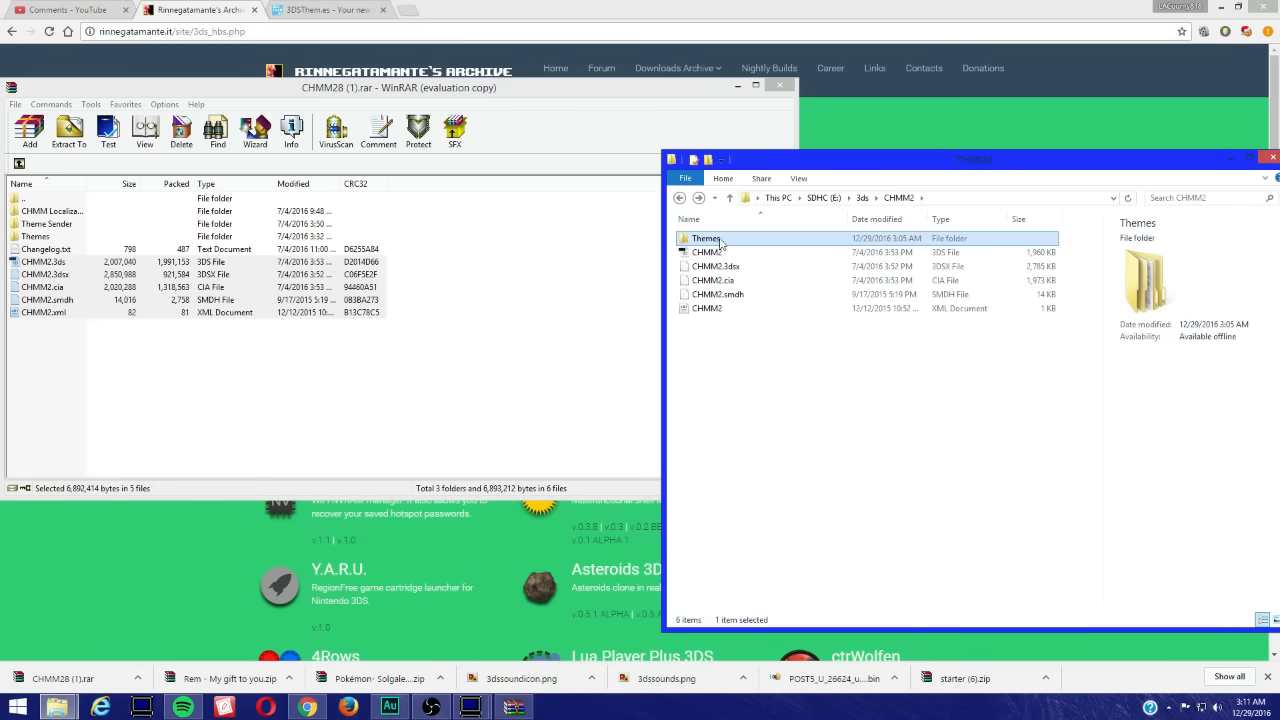
mouse_move(730, 244)
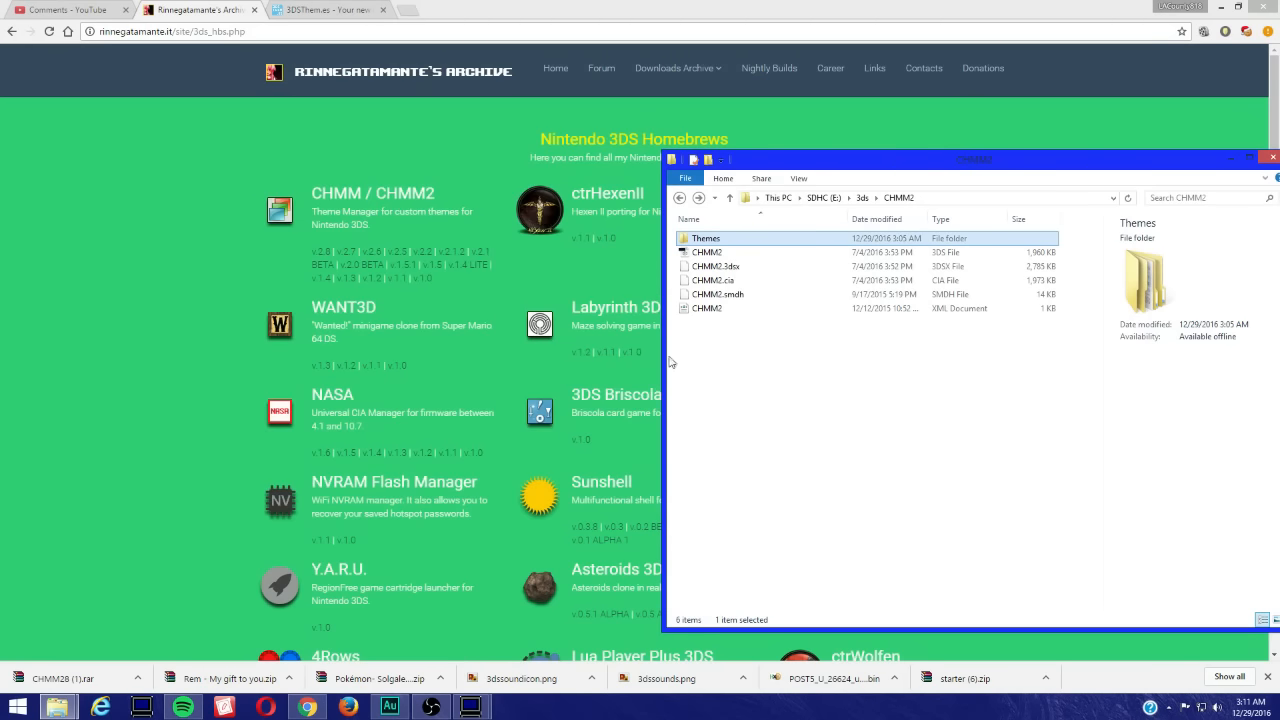
mouse_move(652, 592)
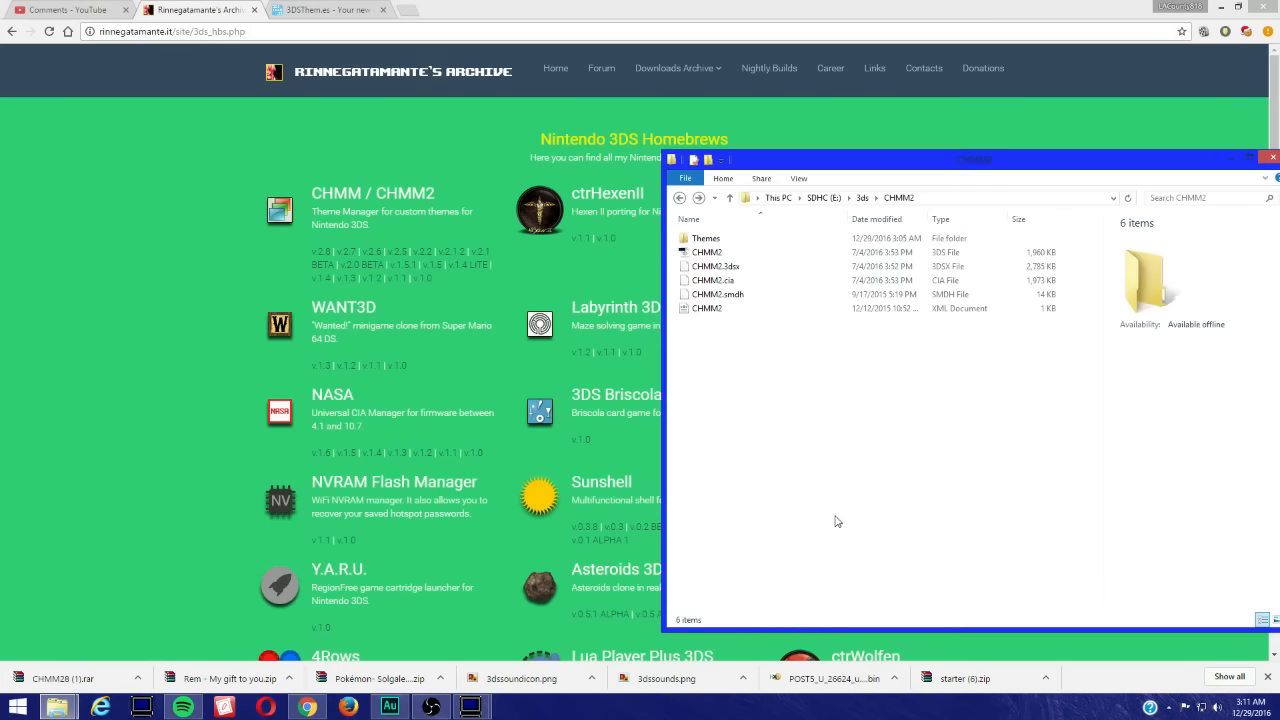
mouse_move(994, 360)
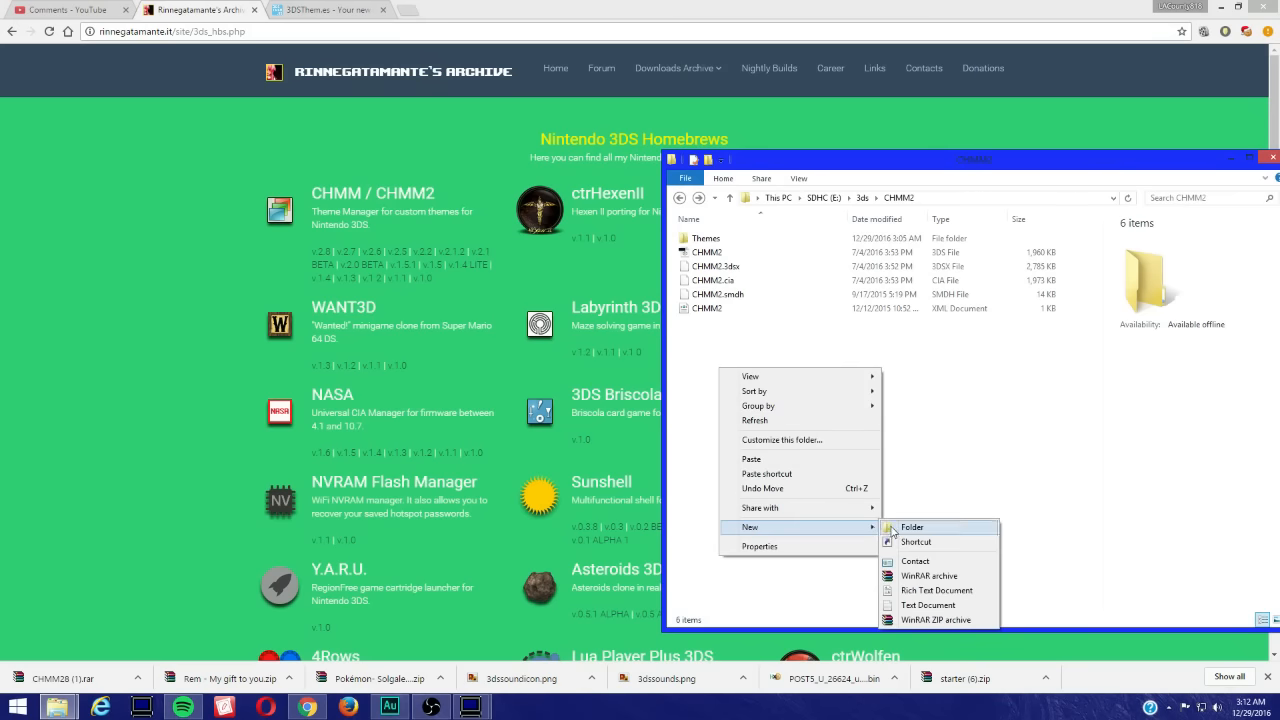
mouse_move(996, 448)
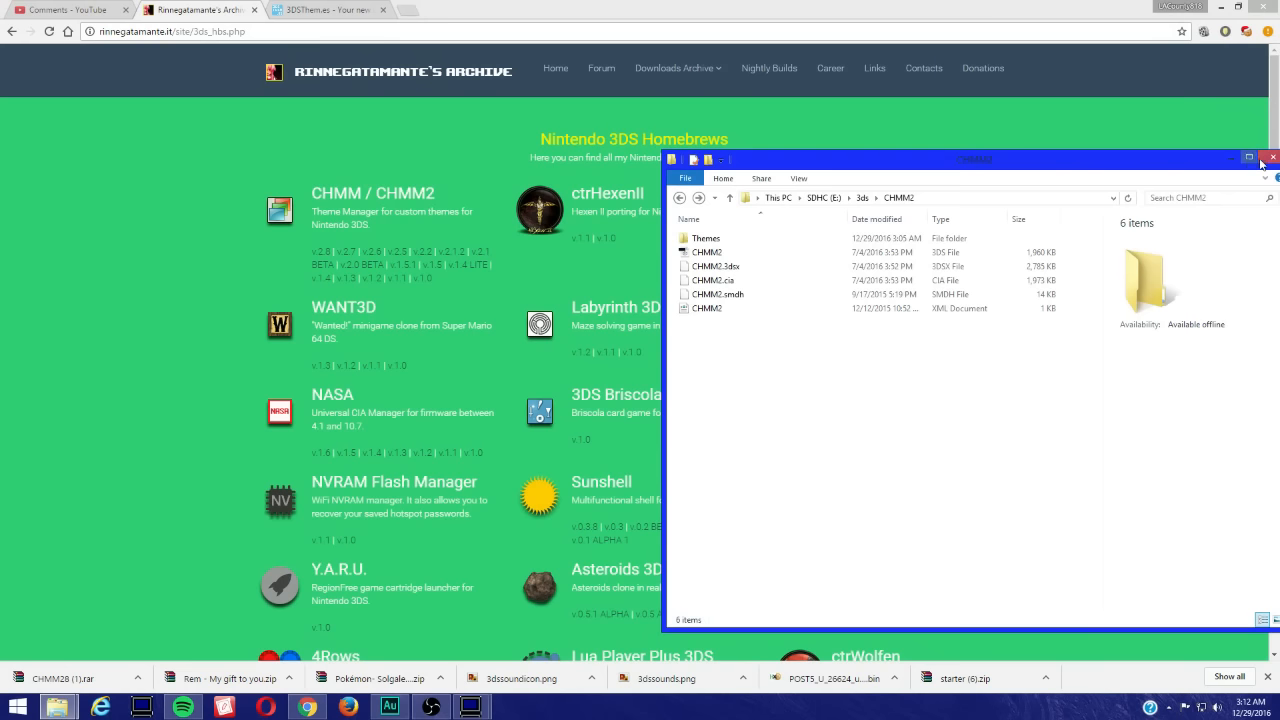
mouse_move(1270, 158)
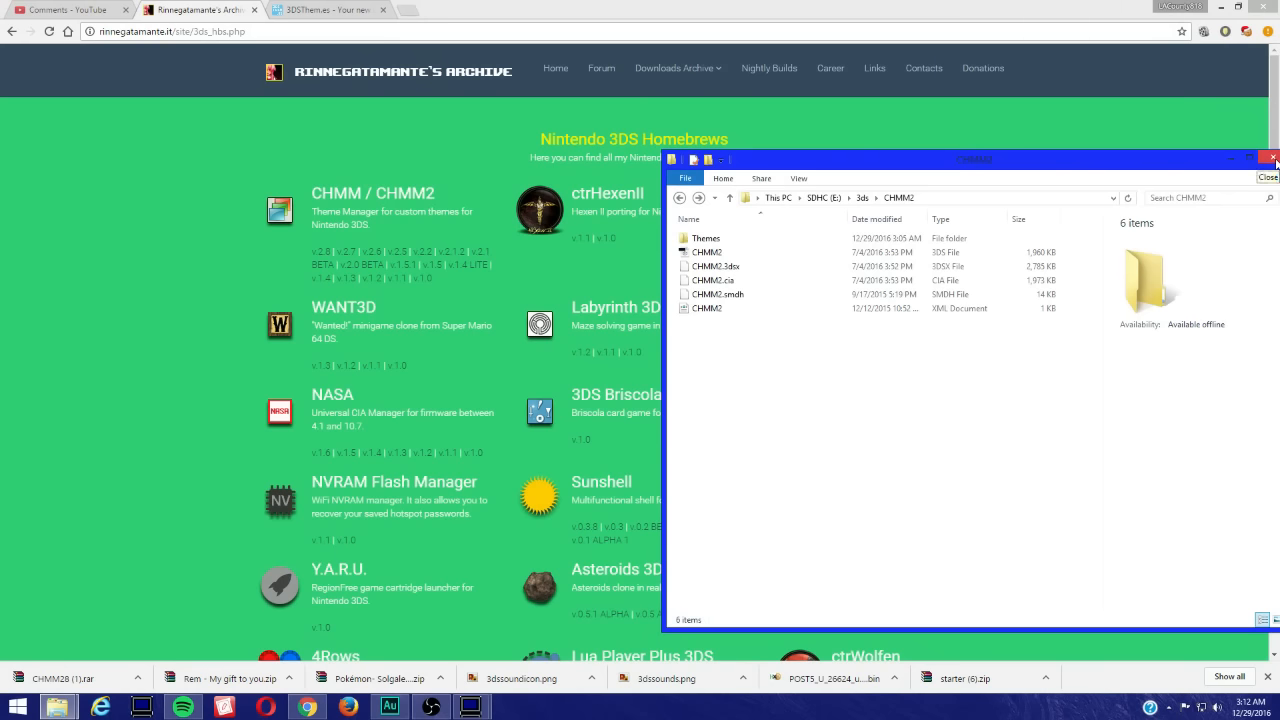
mouse_move(164, 118)
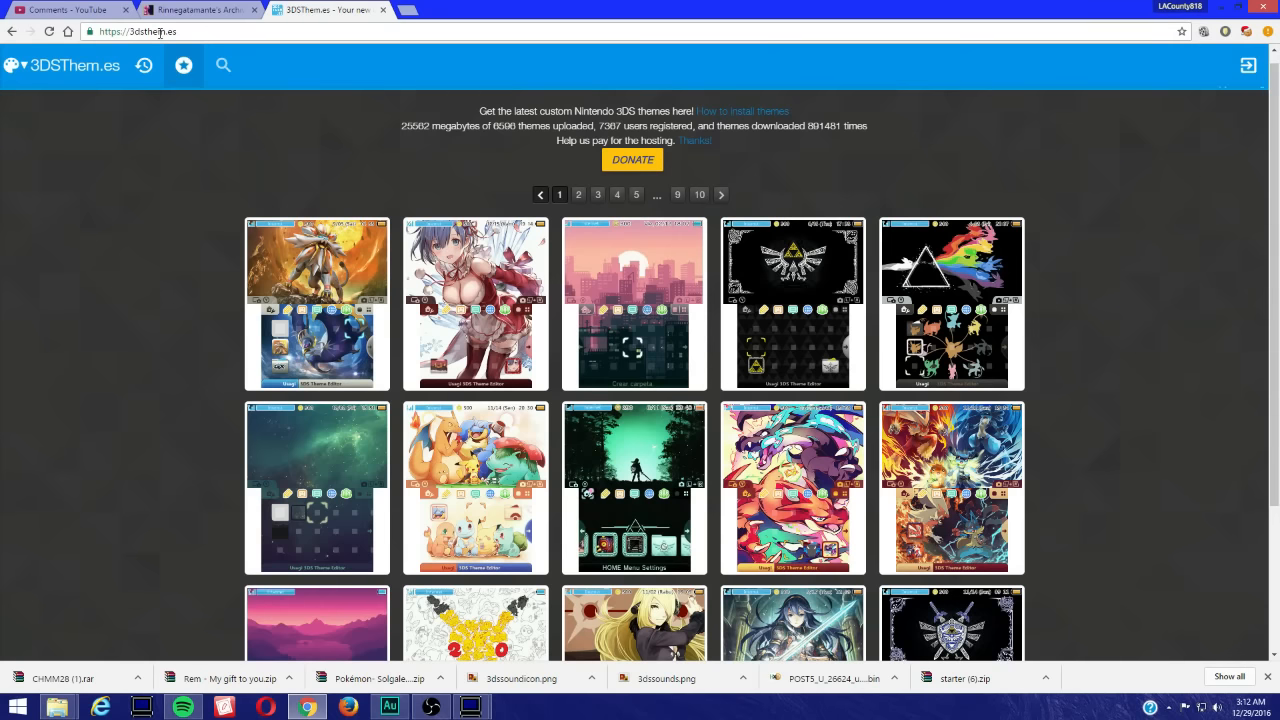
Search 3DSThem.es for 'zelda' and browse down the grid of Zelda theme results
scroll("down", 3)
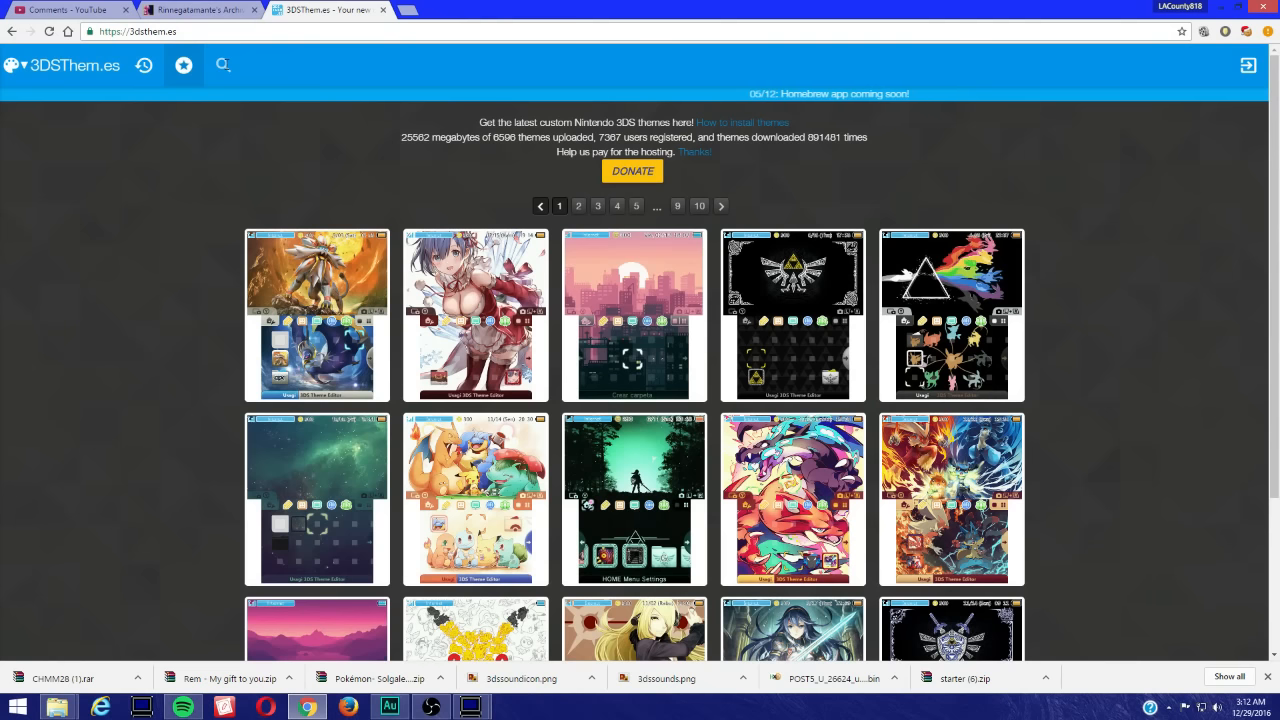
type("zelda")
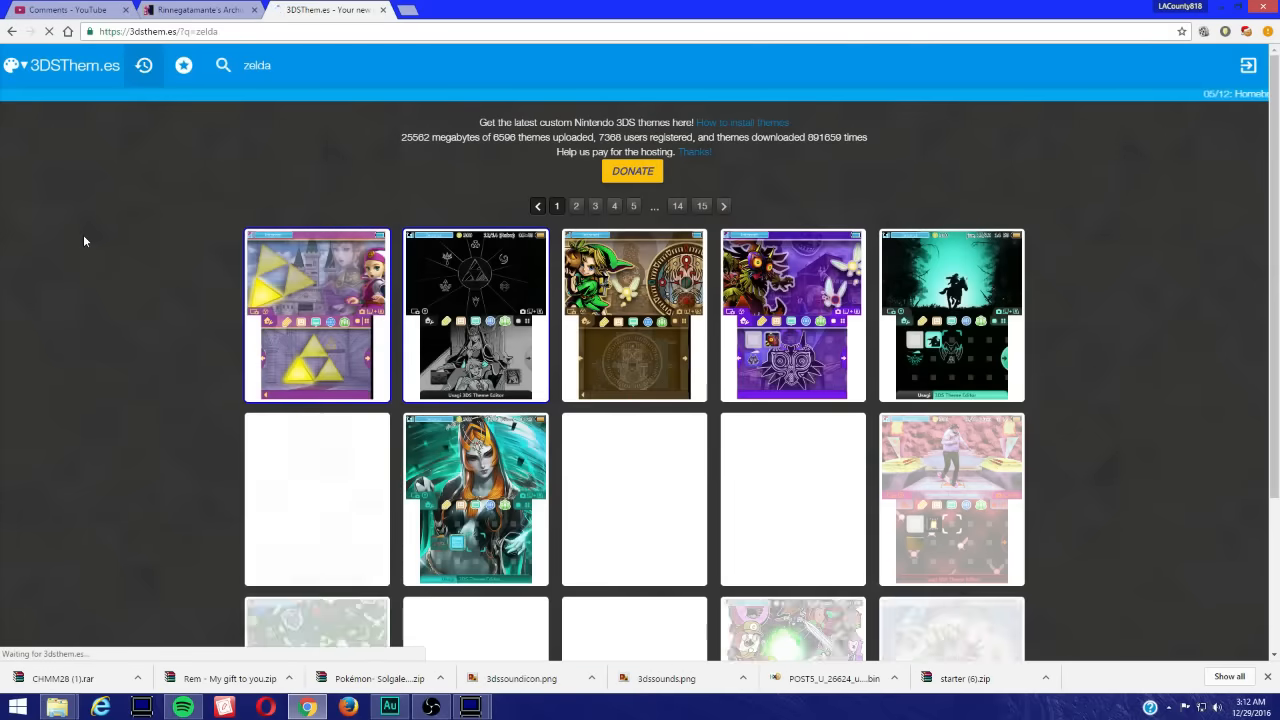
scroll("down", 3)
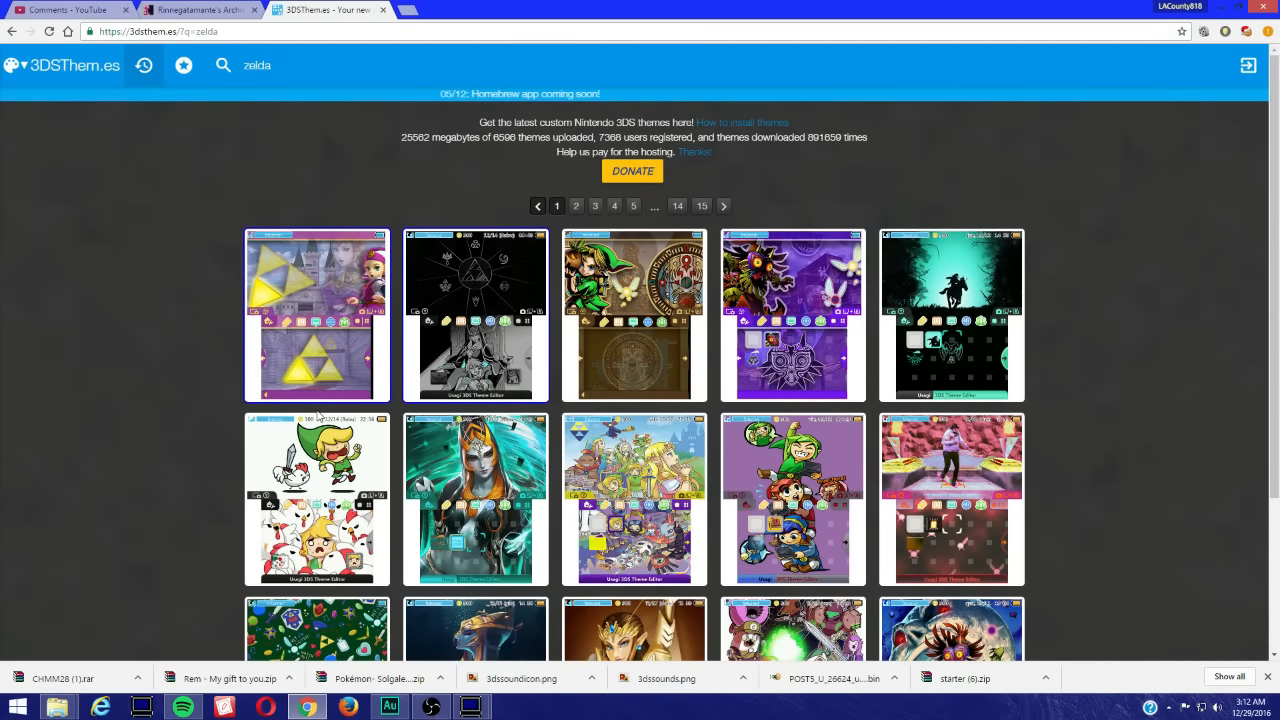
scroll("down", 3)
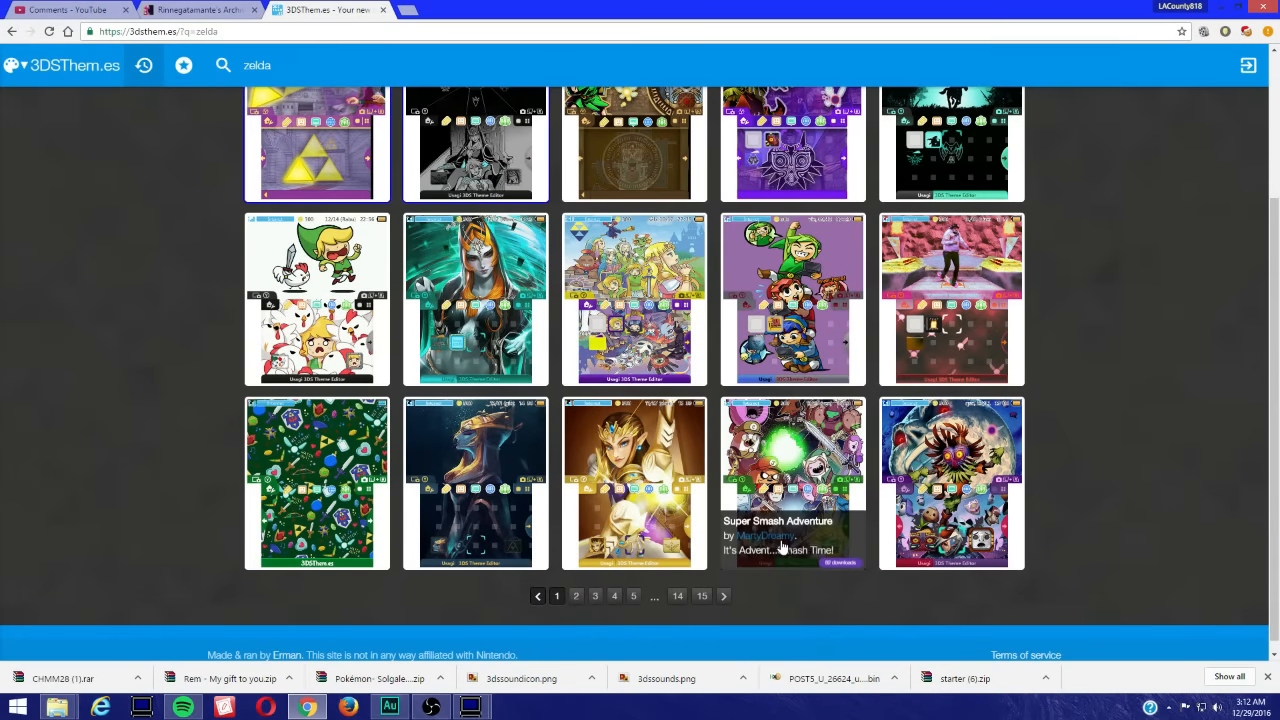
mouse_move(1126, 400)
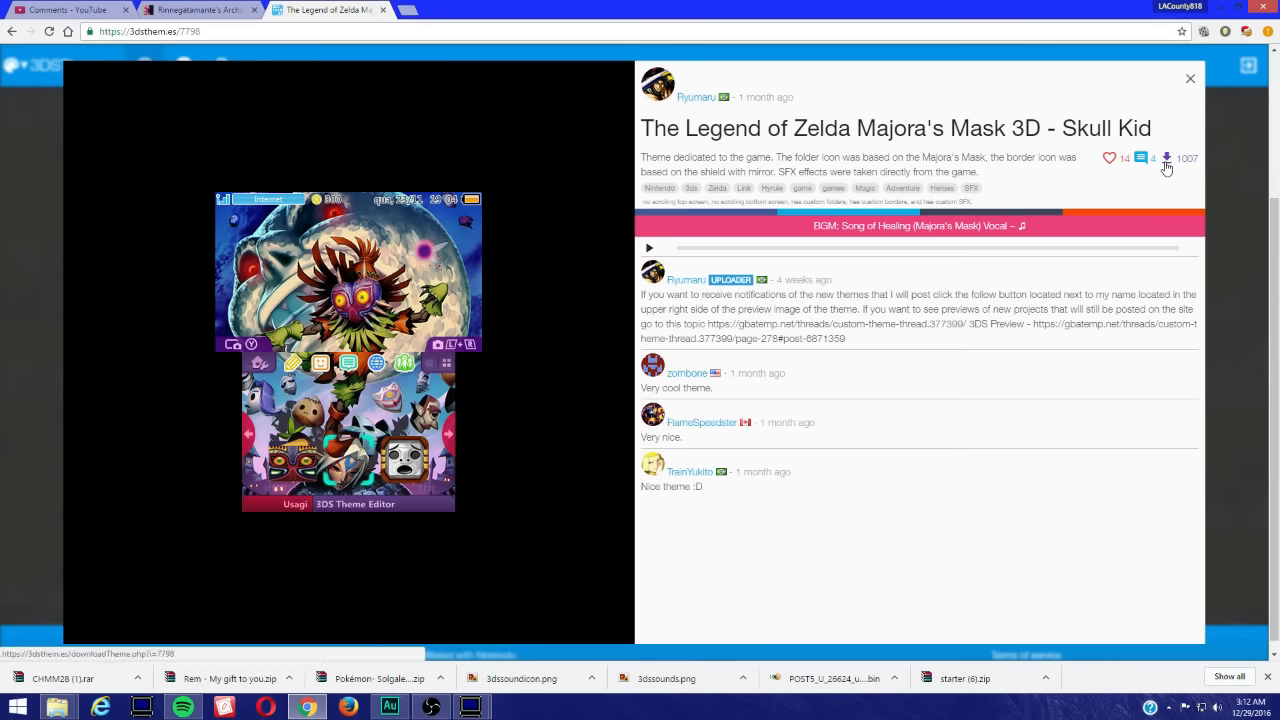
Download the Skull Kid theme zip and view it in WinRAR, dismissing the trial notice
left_click(1166, 158)
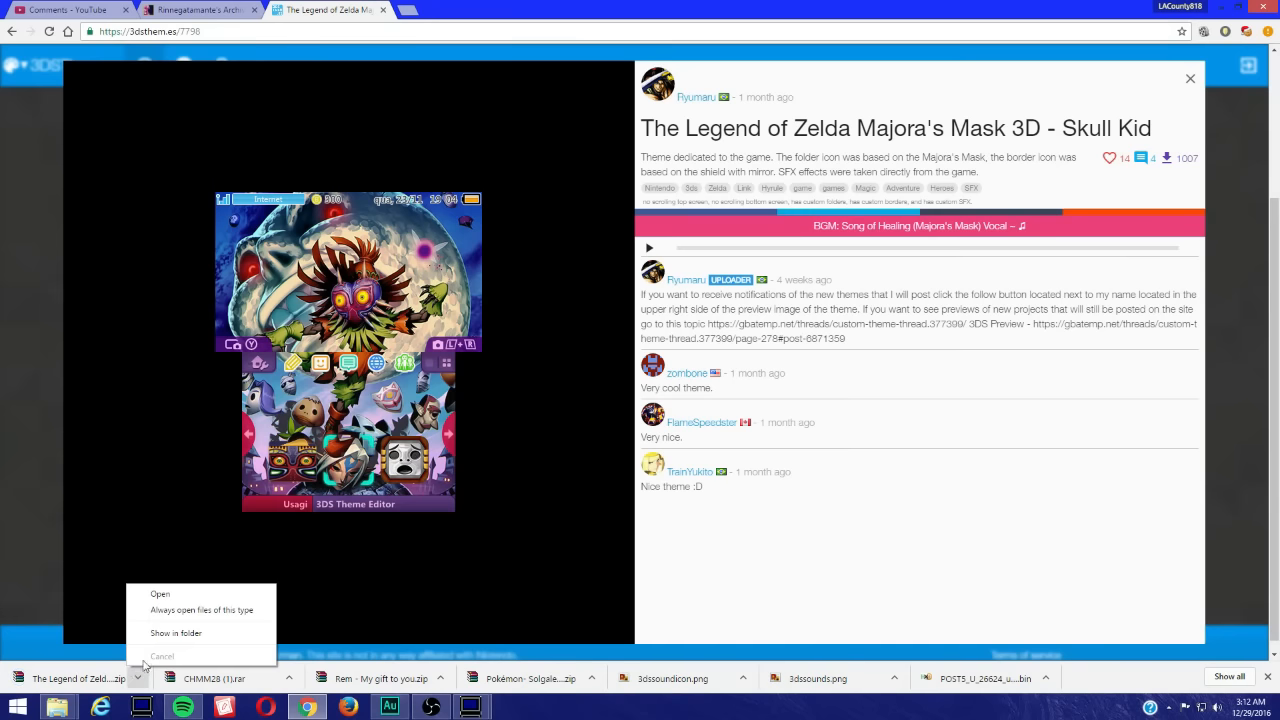
left_click(176, 632)
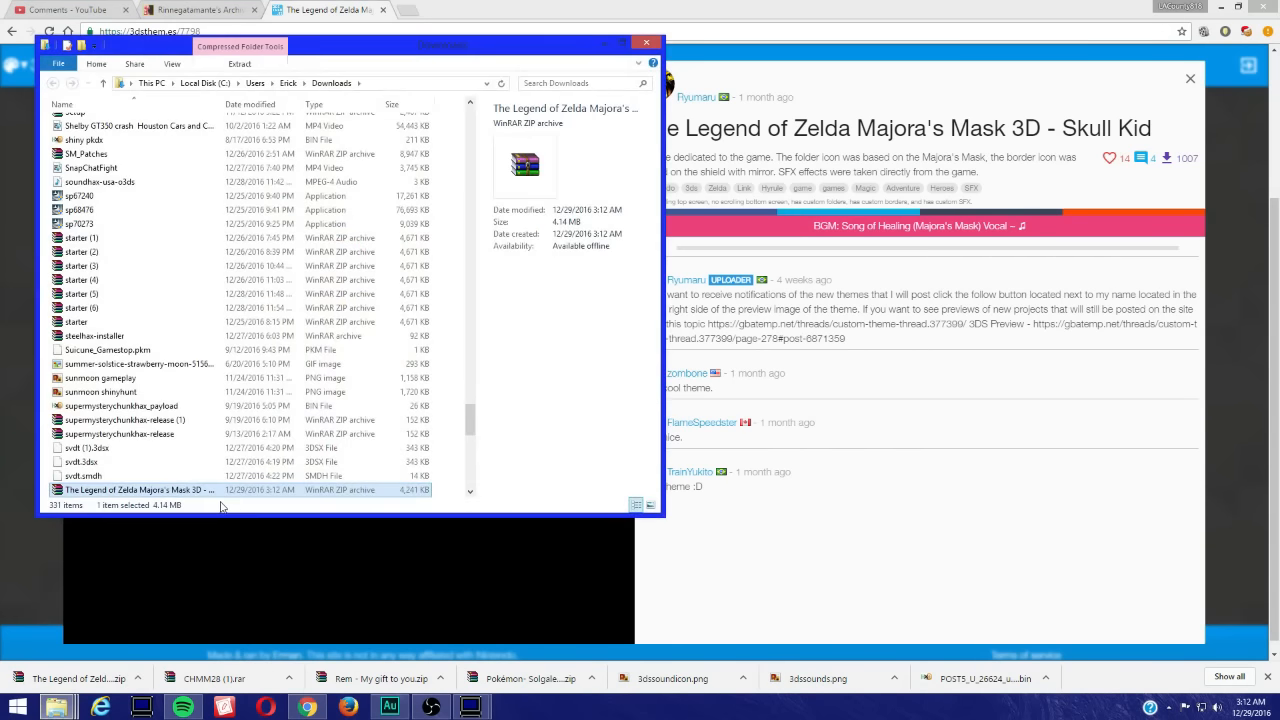
double_click(140, 490)
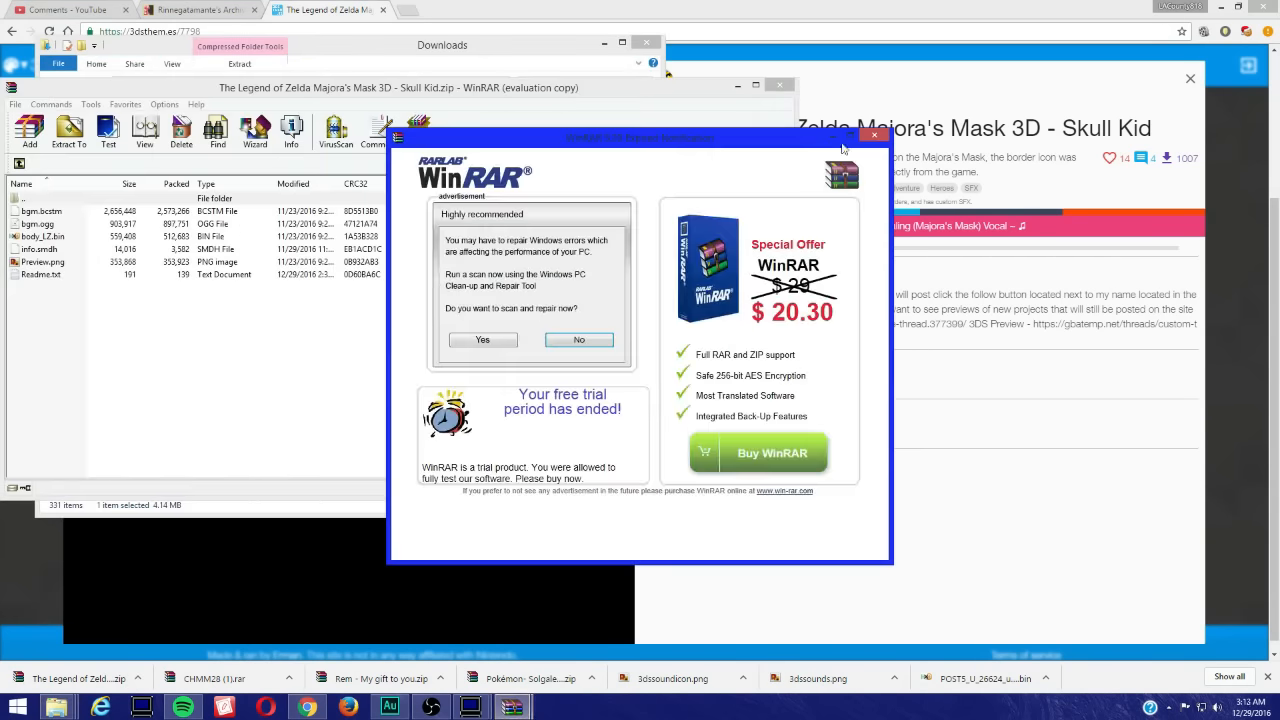
left_click(876, 134)
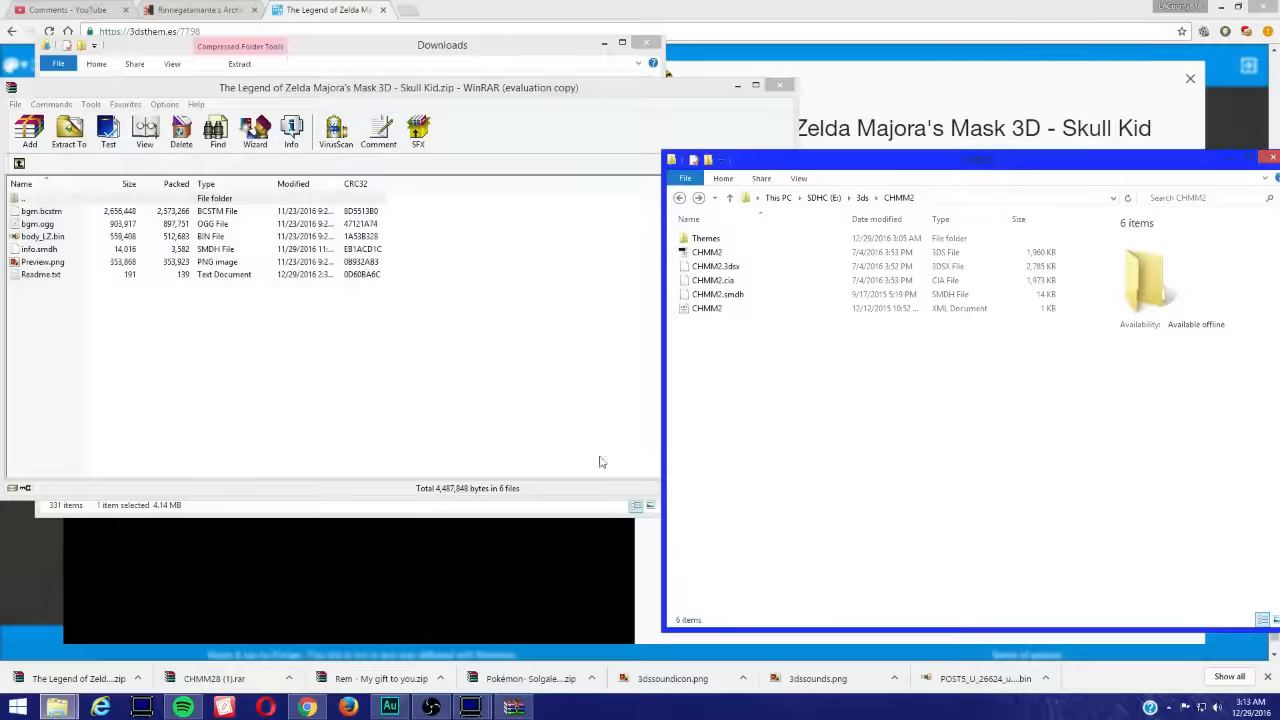
mouse_move(428, 298)
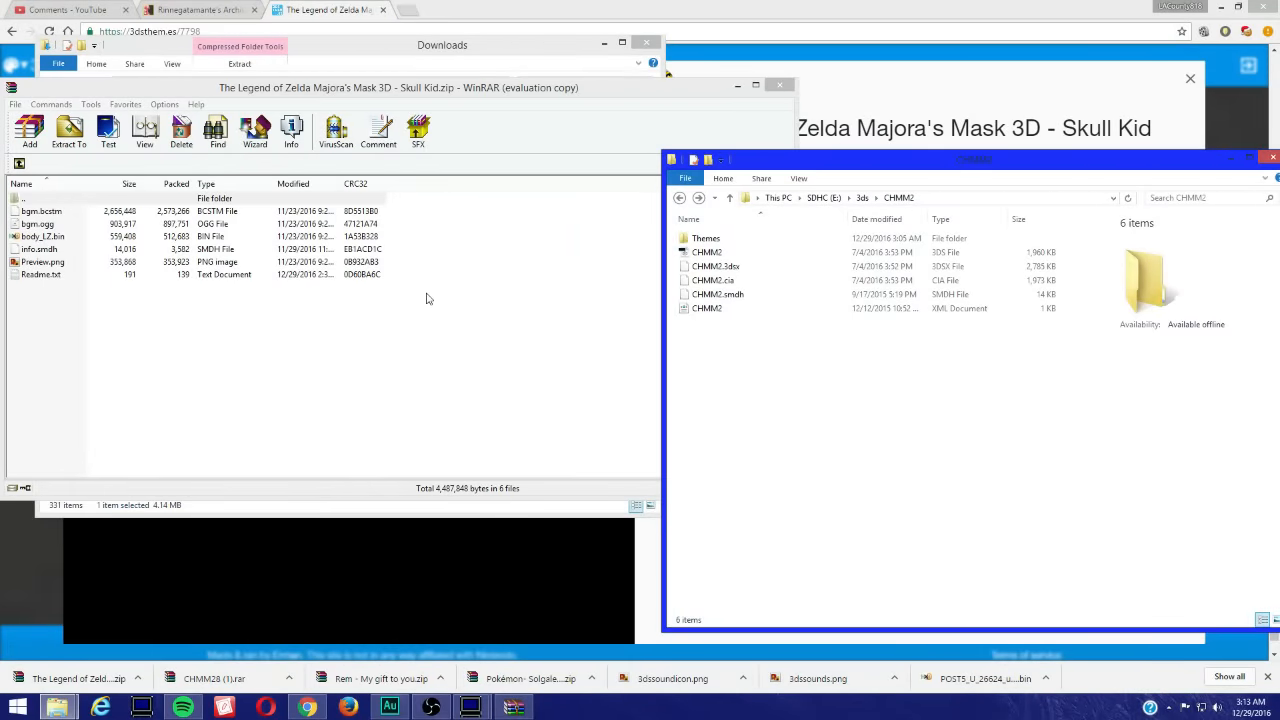
Create a new folder in Themes named 'Zelda Majora's Mask - Skull Kid'
left_click(706, 238)
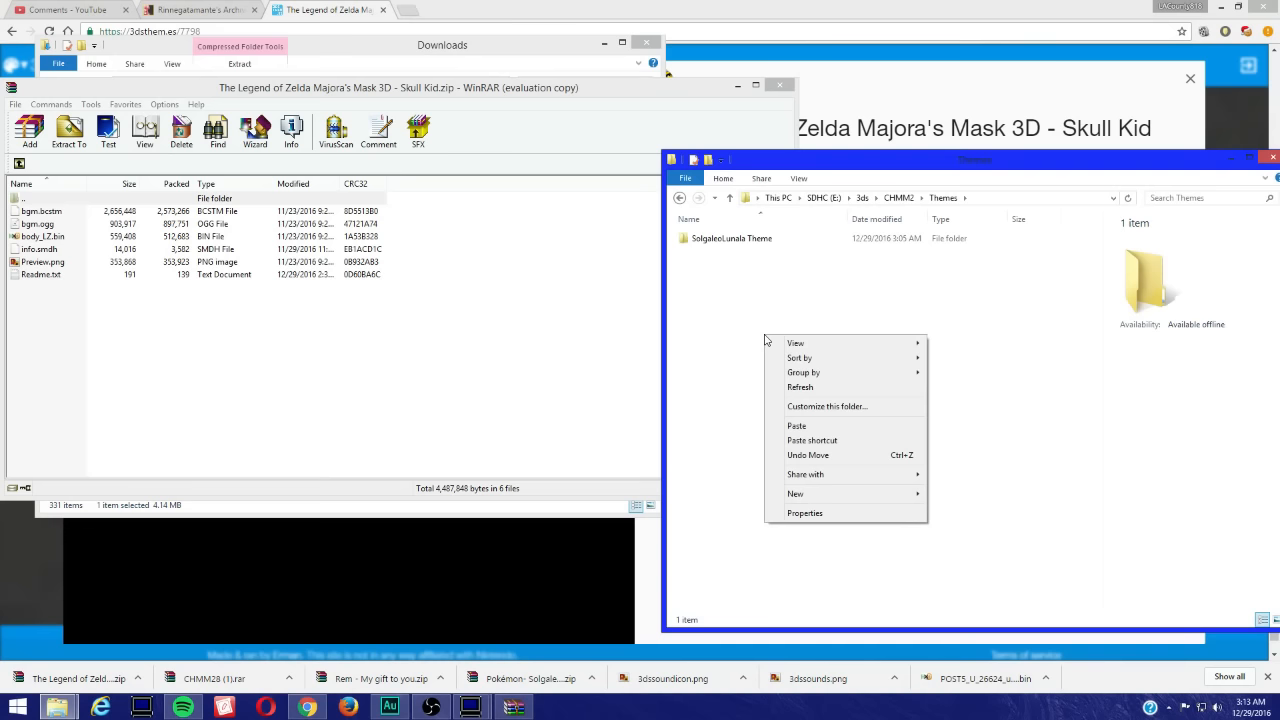
mouse_move(796, 342)
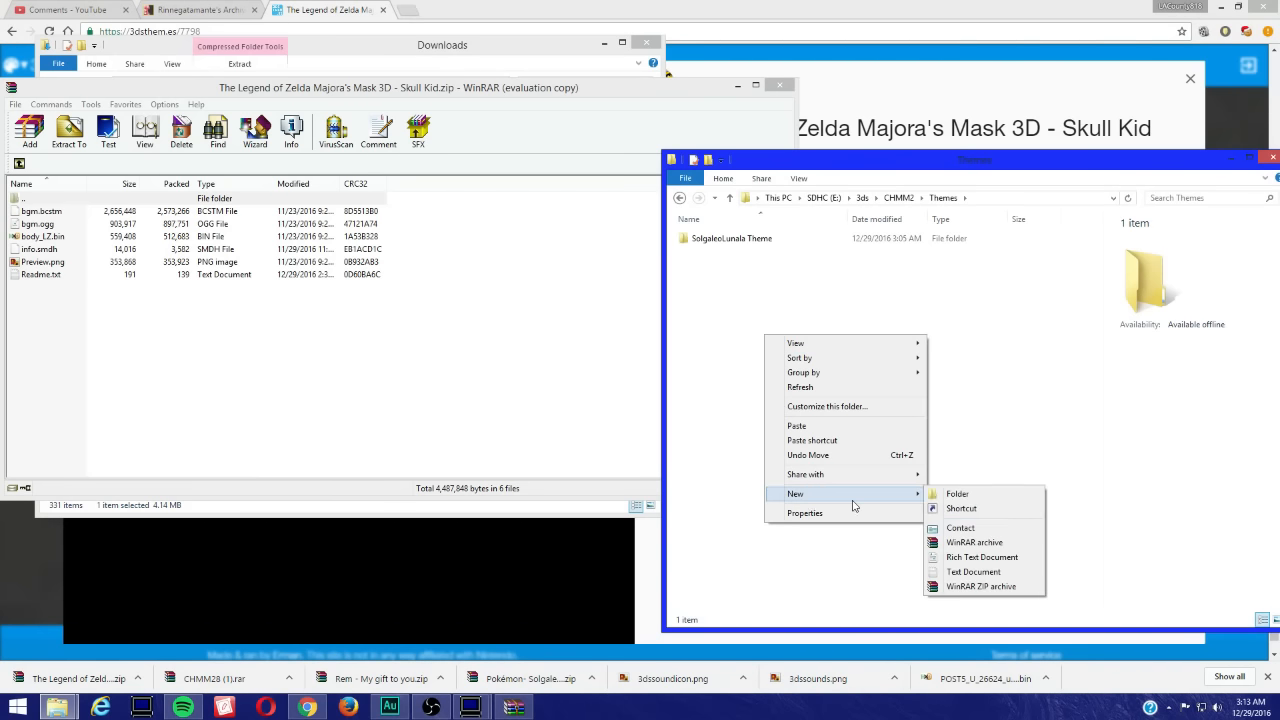
left_click(956, 492)
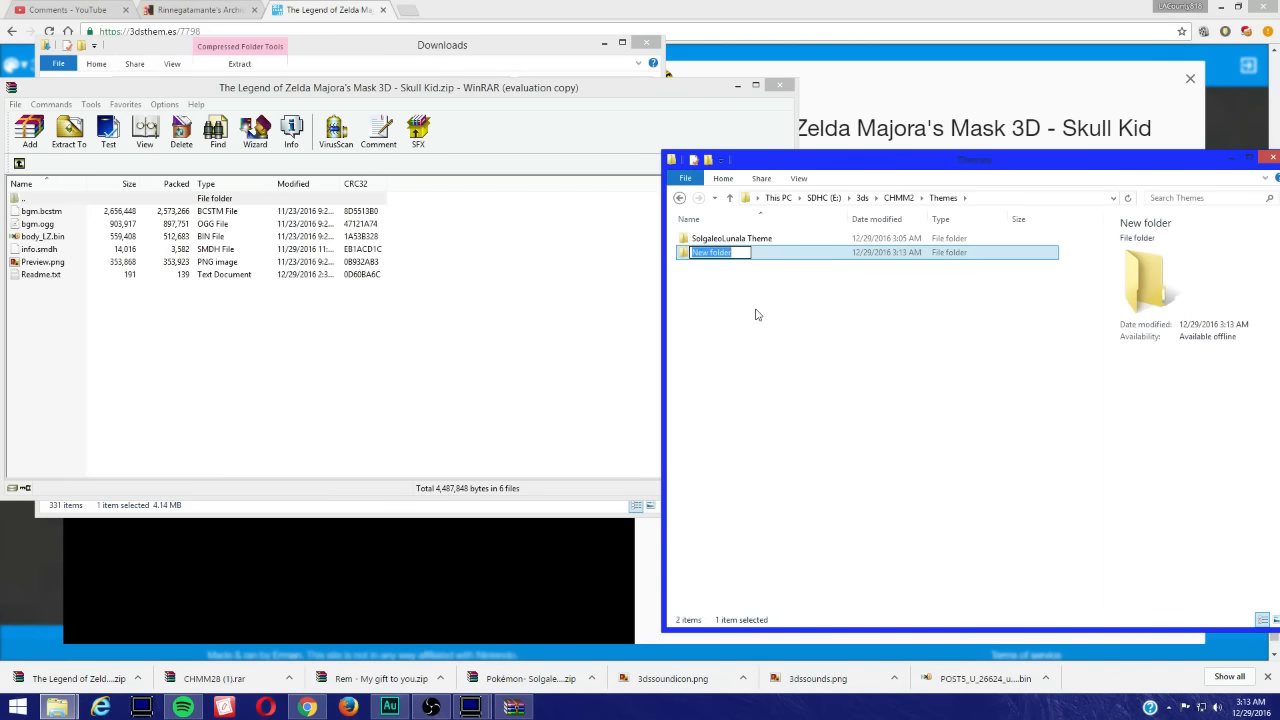
type("Zelda Majora's Mask - Skull Kid")
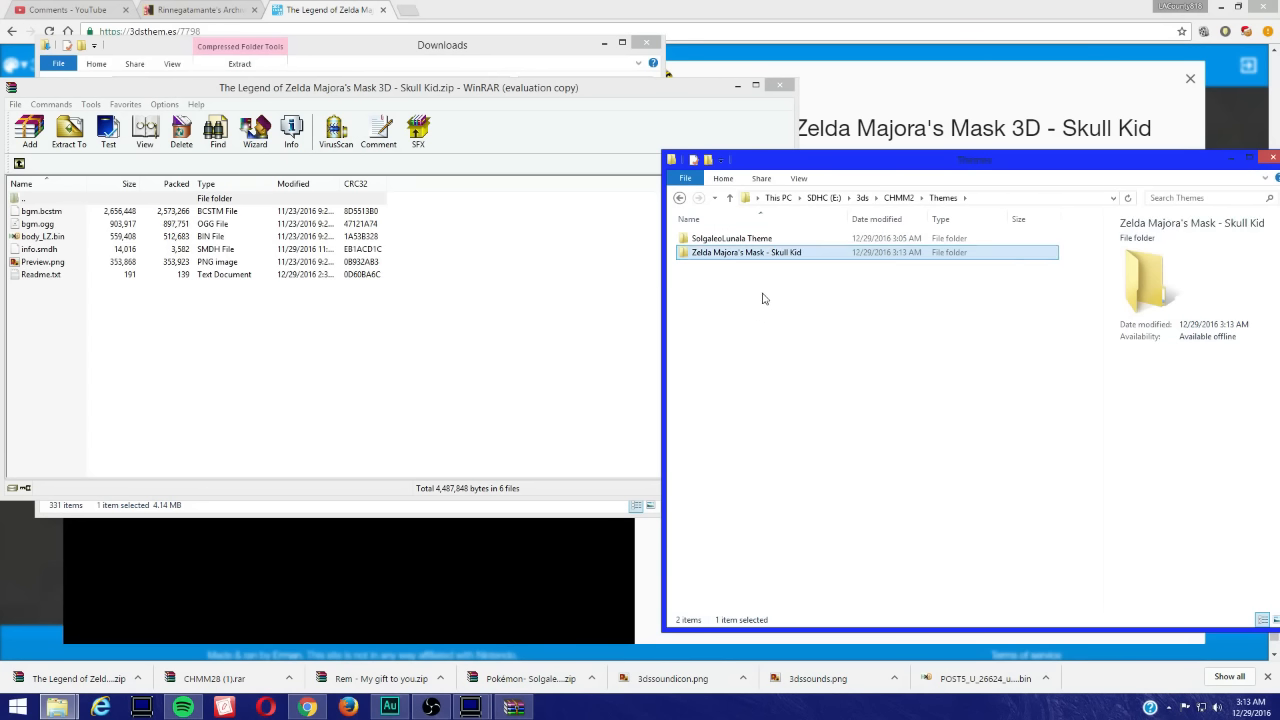
mouse_move(396, 276)
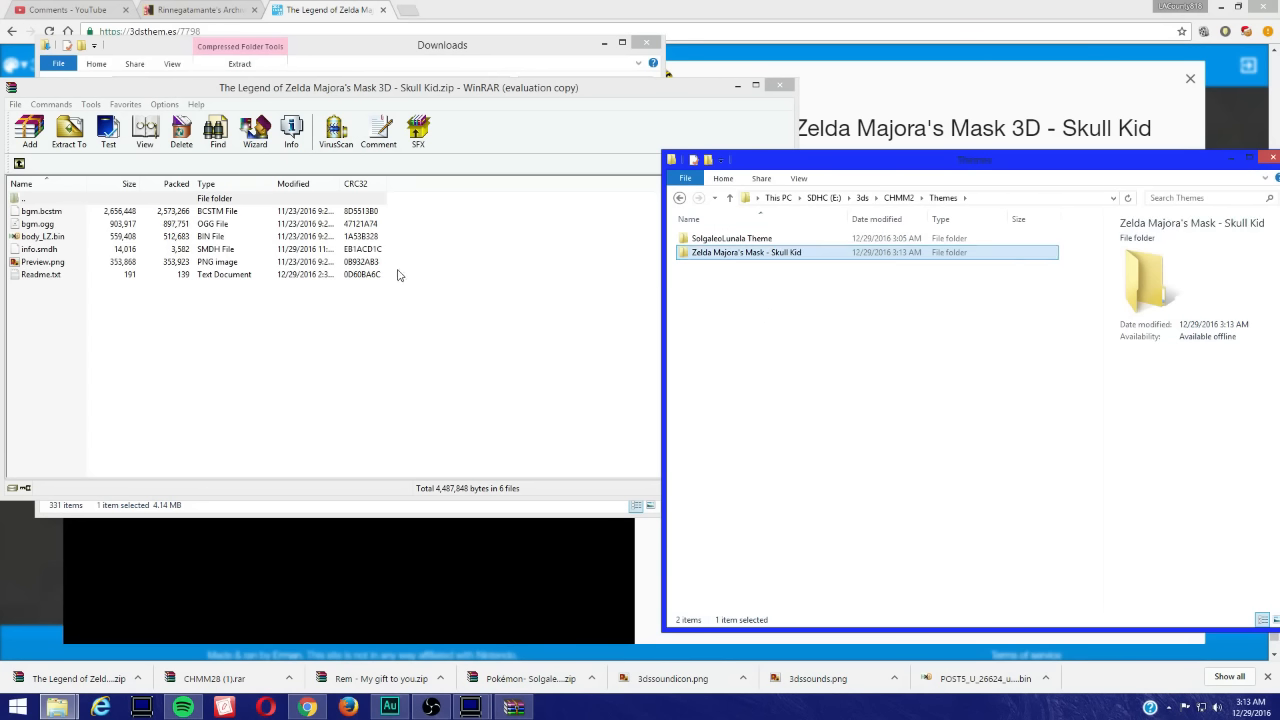
Bring the theme archive forward and select all its files
left_click(42, 260)
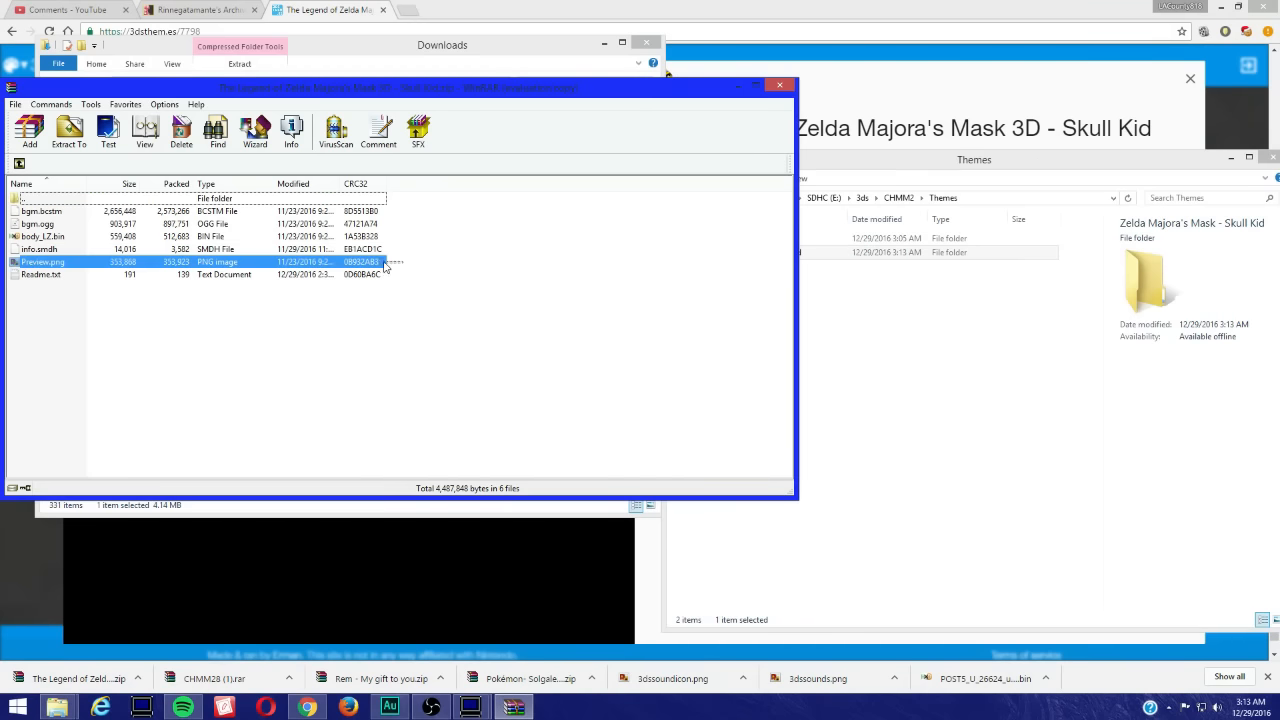
left_click(40, 248)
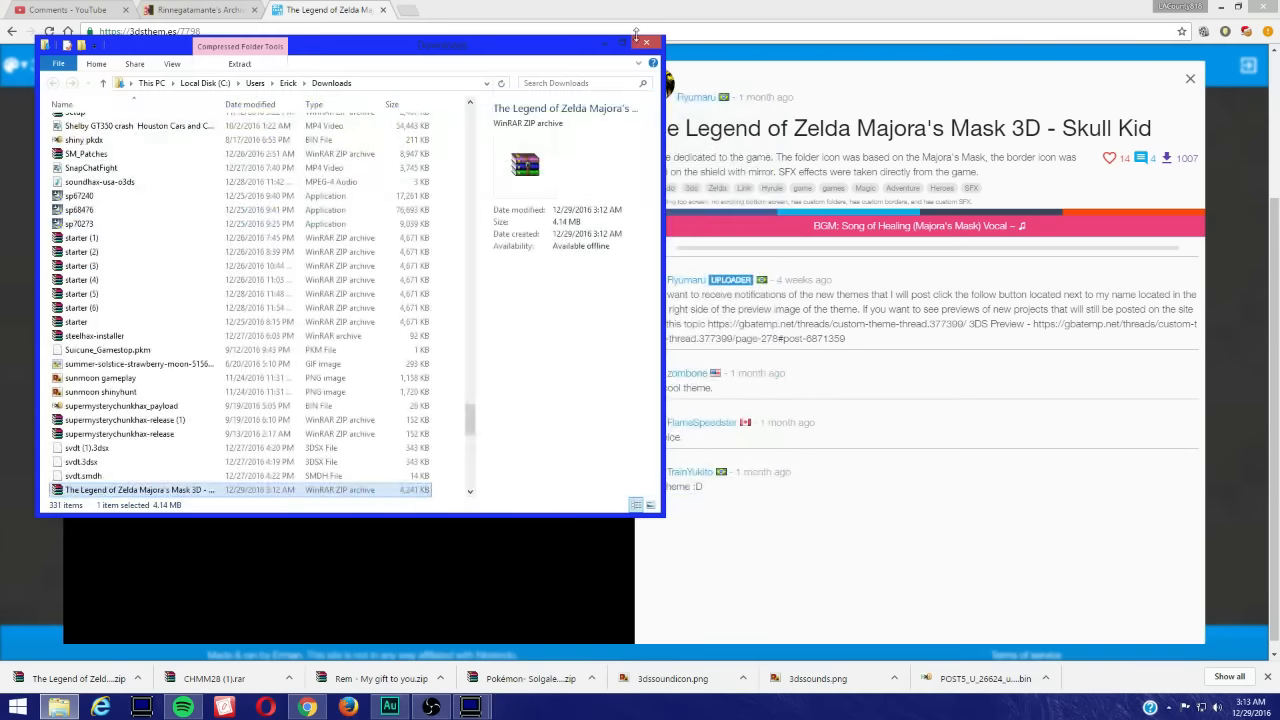
Close the Downloads Explorer window
left_click(646, 42)
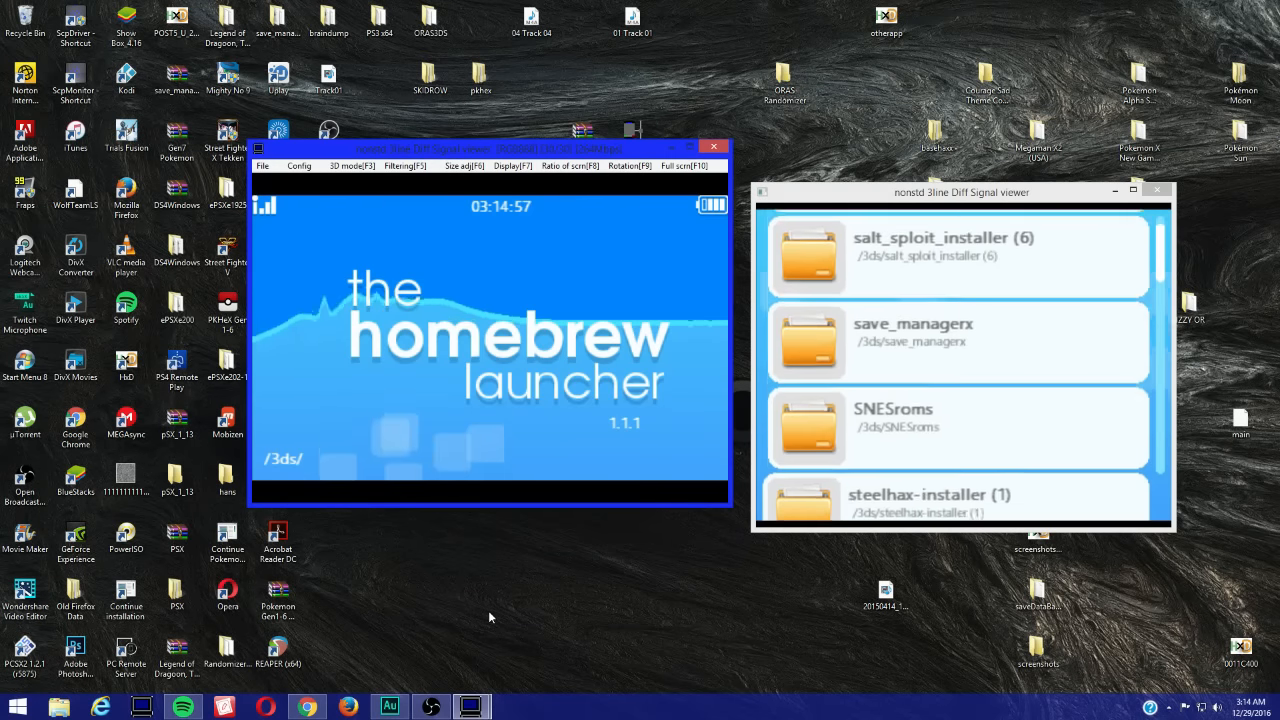
scroll("down", 3)
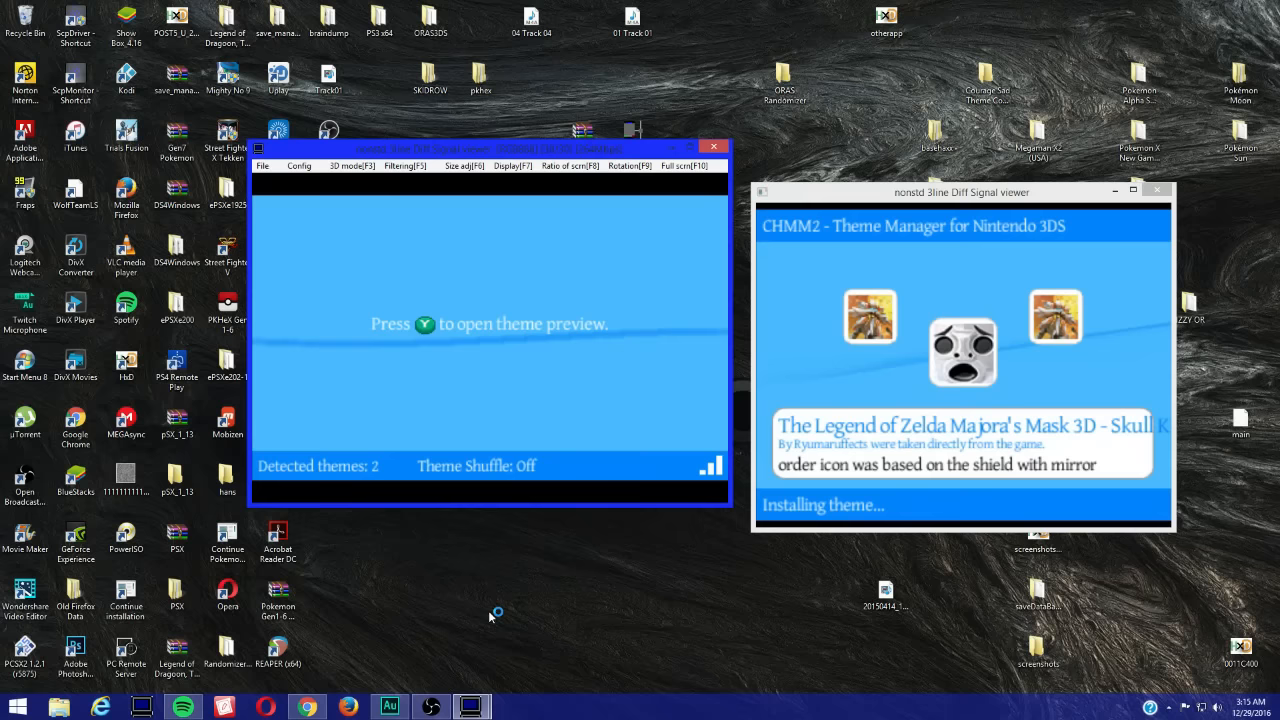
mouse_move(490, 616)
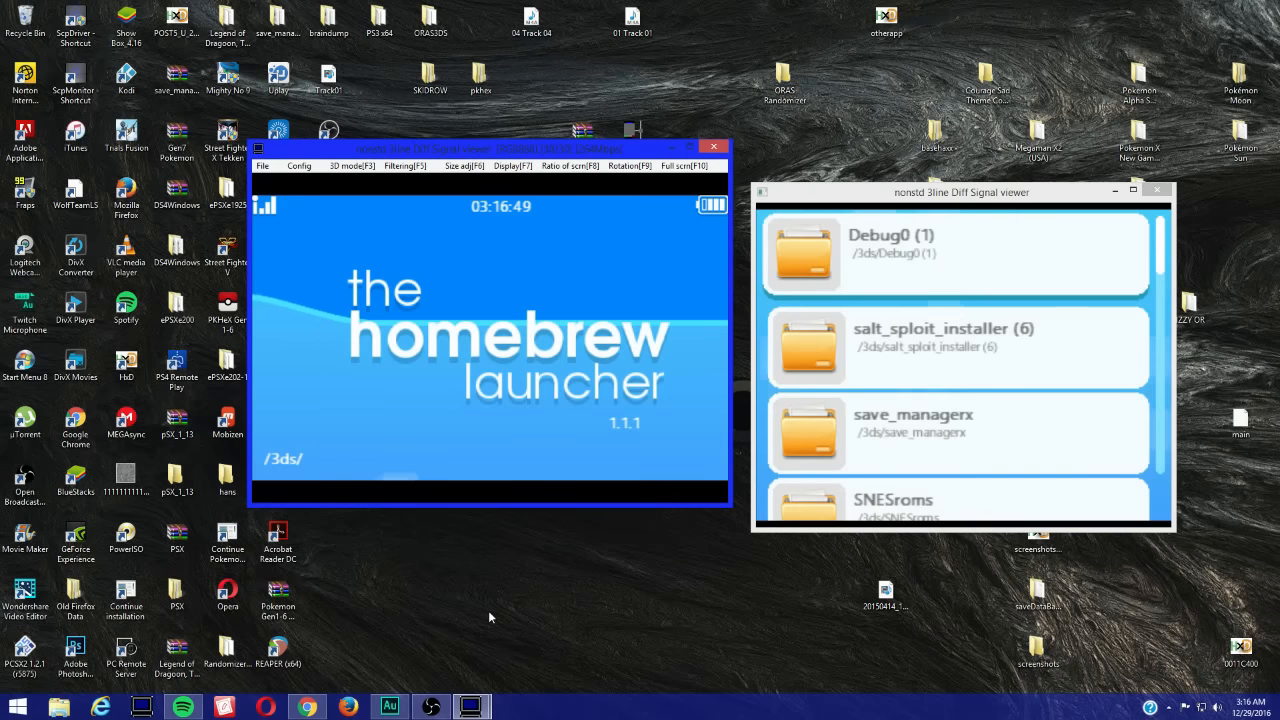
scroll("down", 3)
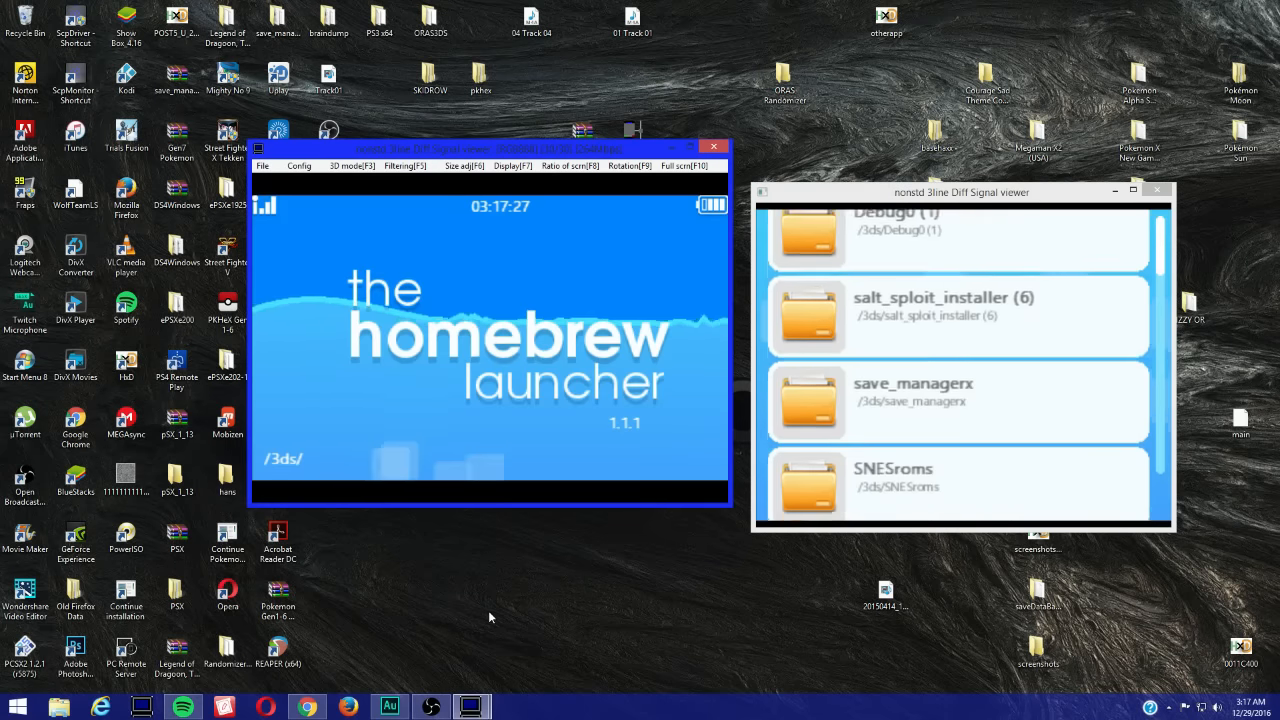
scroll("down", 3)
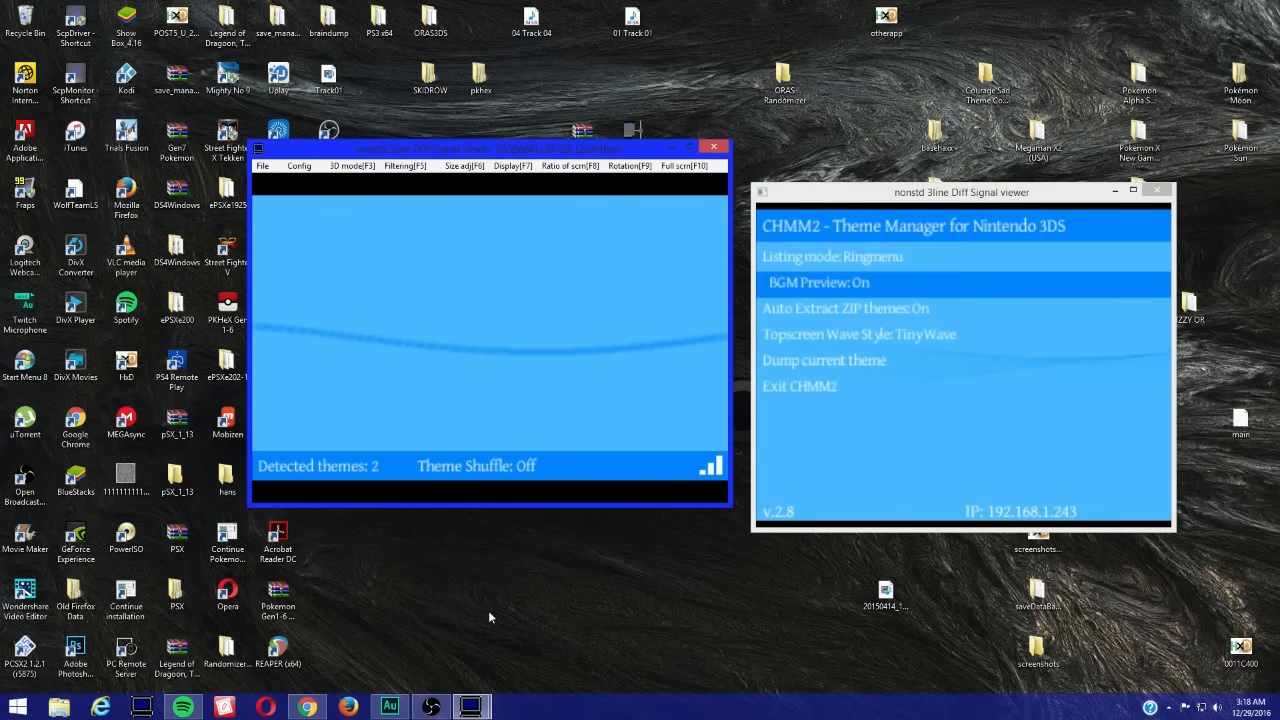
Move down CHMM2's settings menu toward the Exit CHMM2 option
key("down")
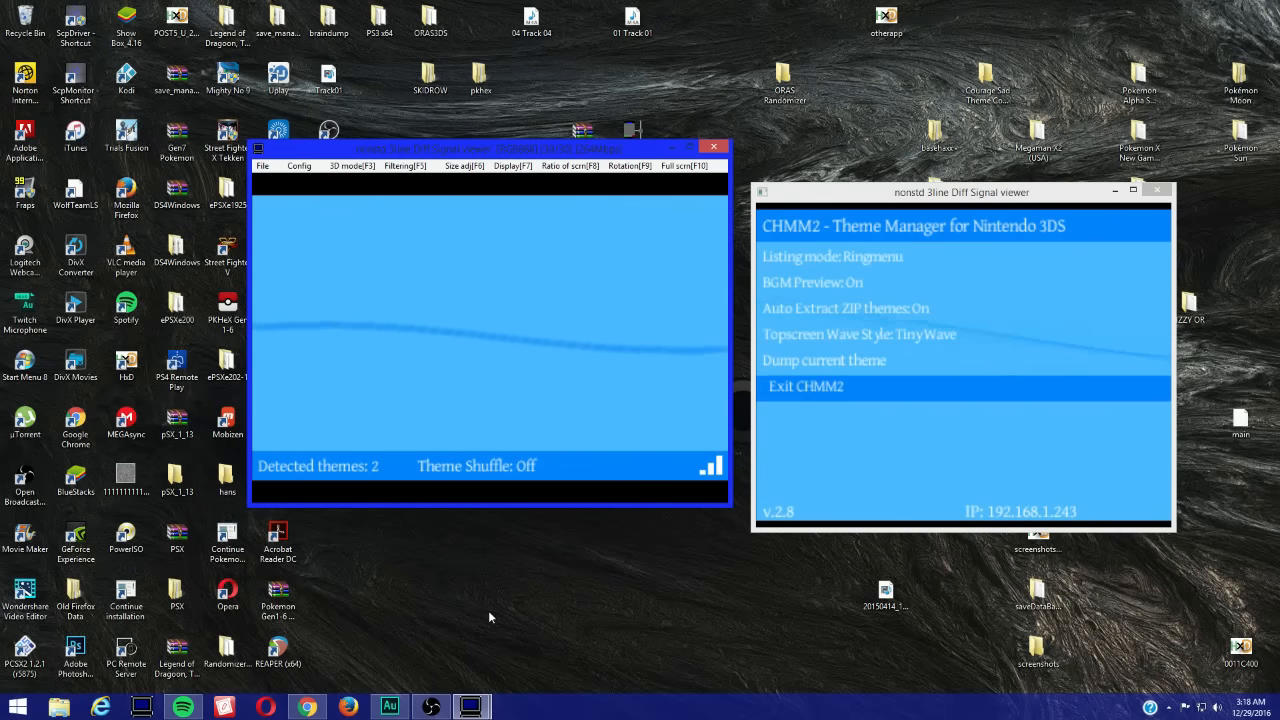